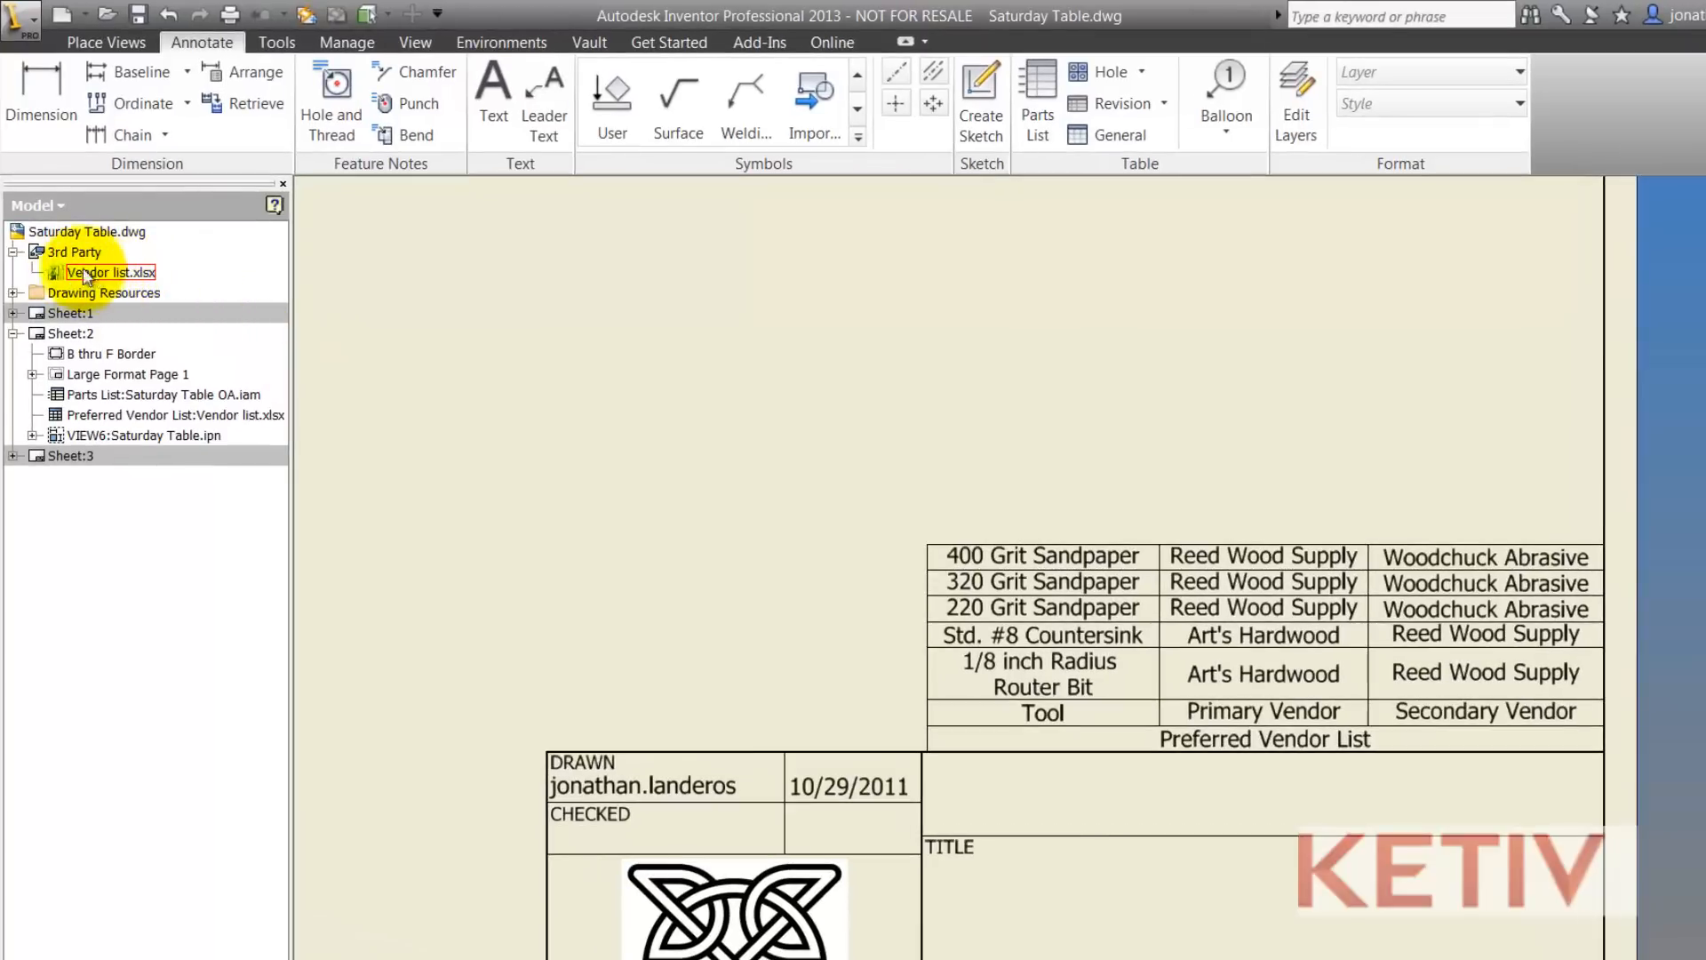
Step: Edit the linked Vendor list.xlsx under 3rd Party so it opens in Excel
left_click(12, 251)
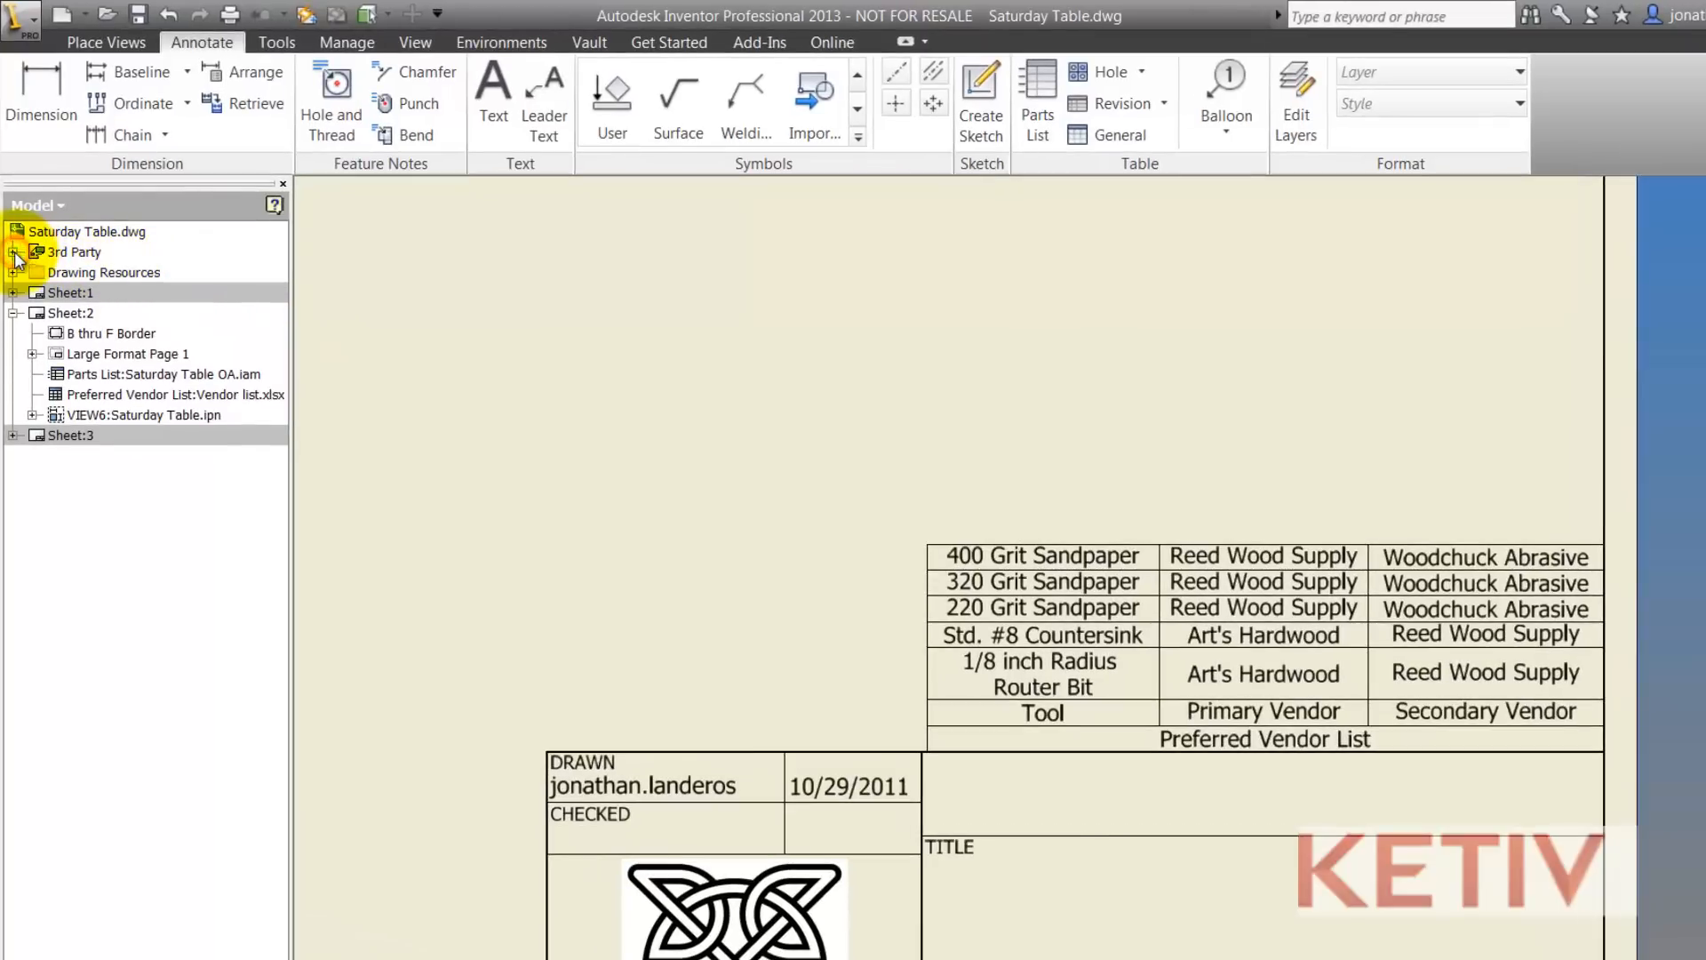
left_click(18, 250)
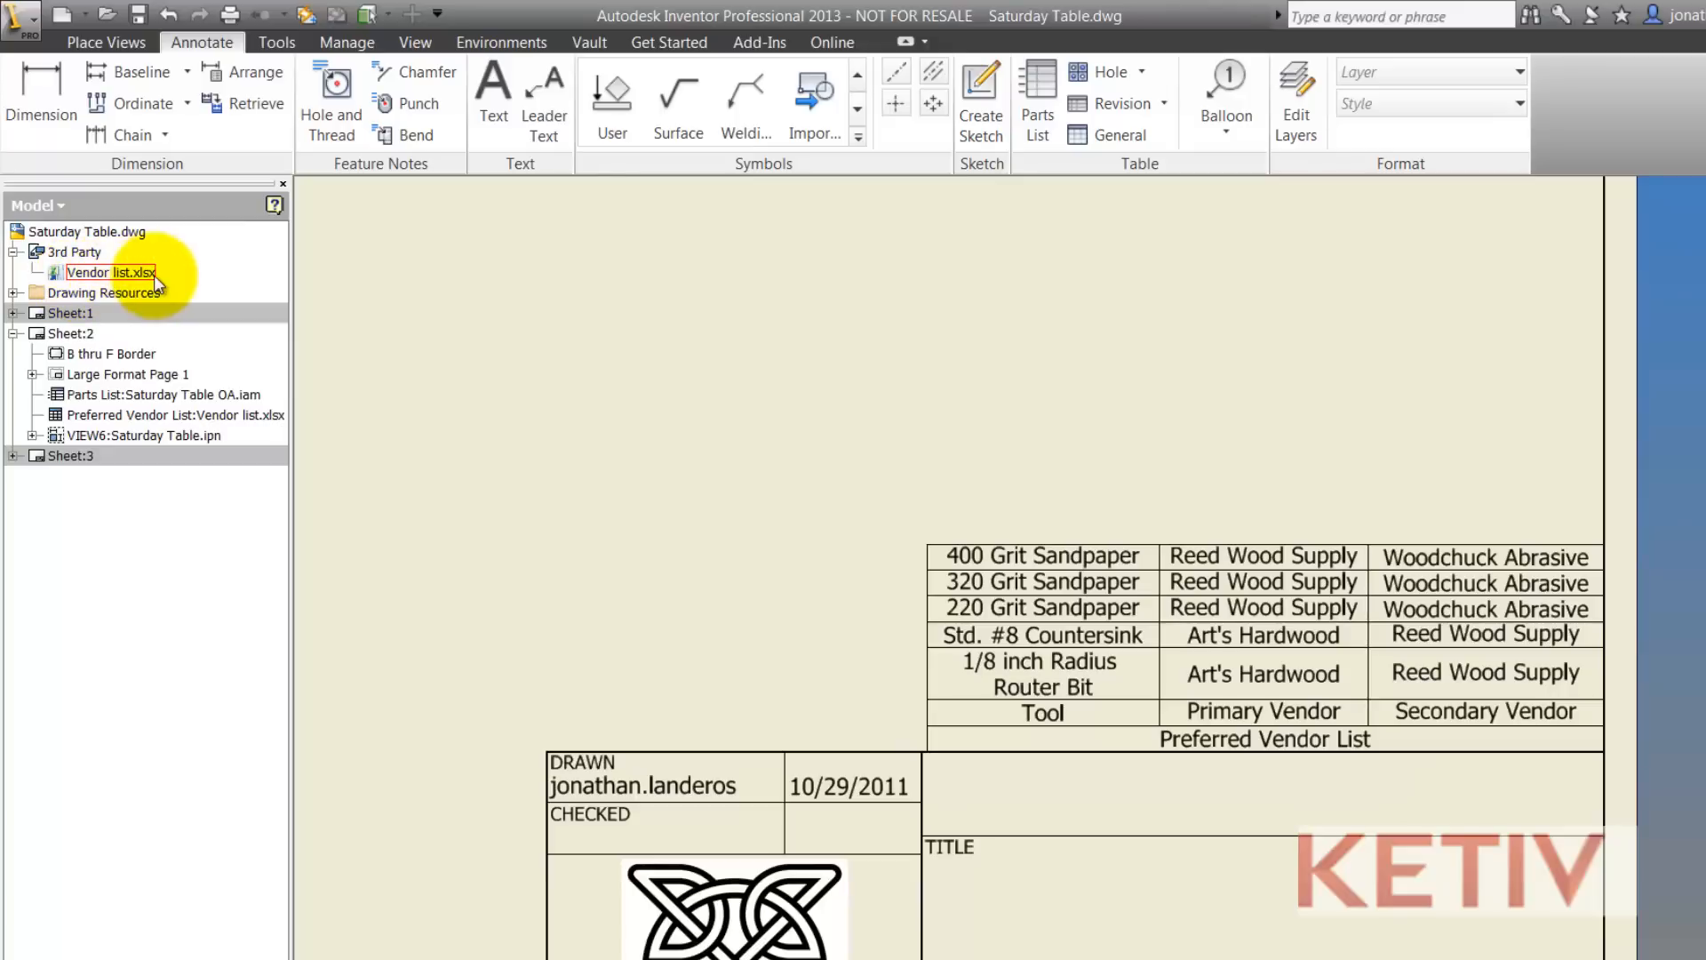
right_click(109, 272)
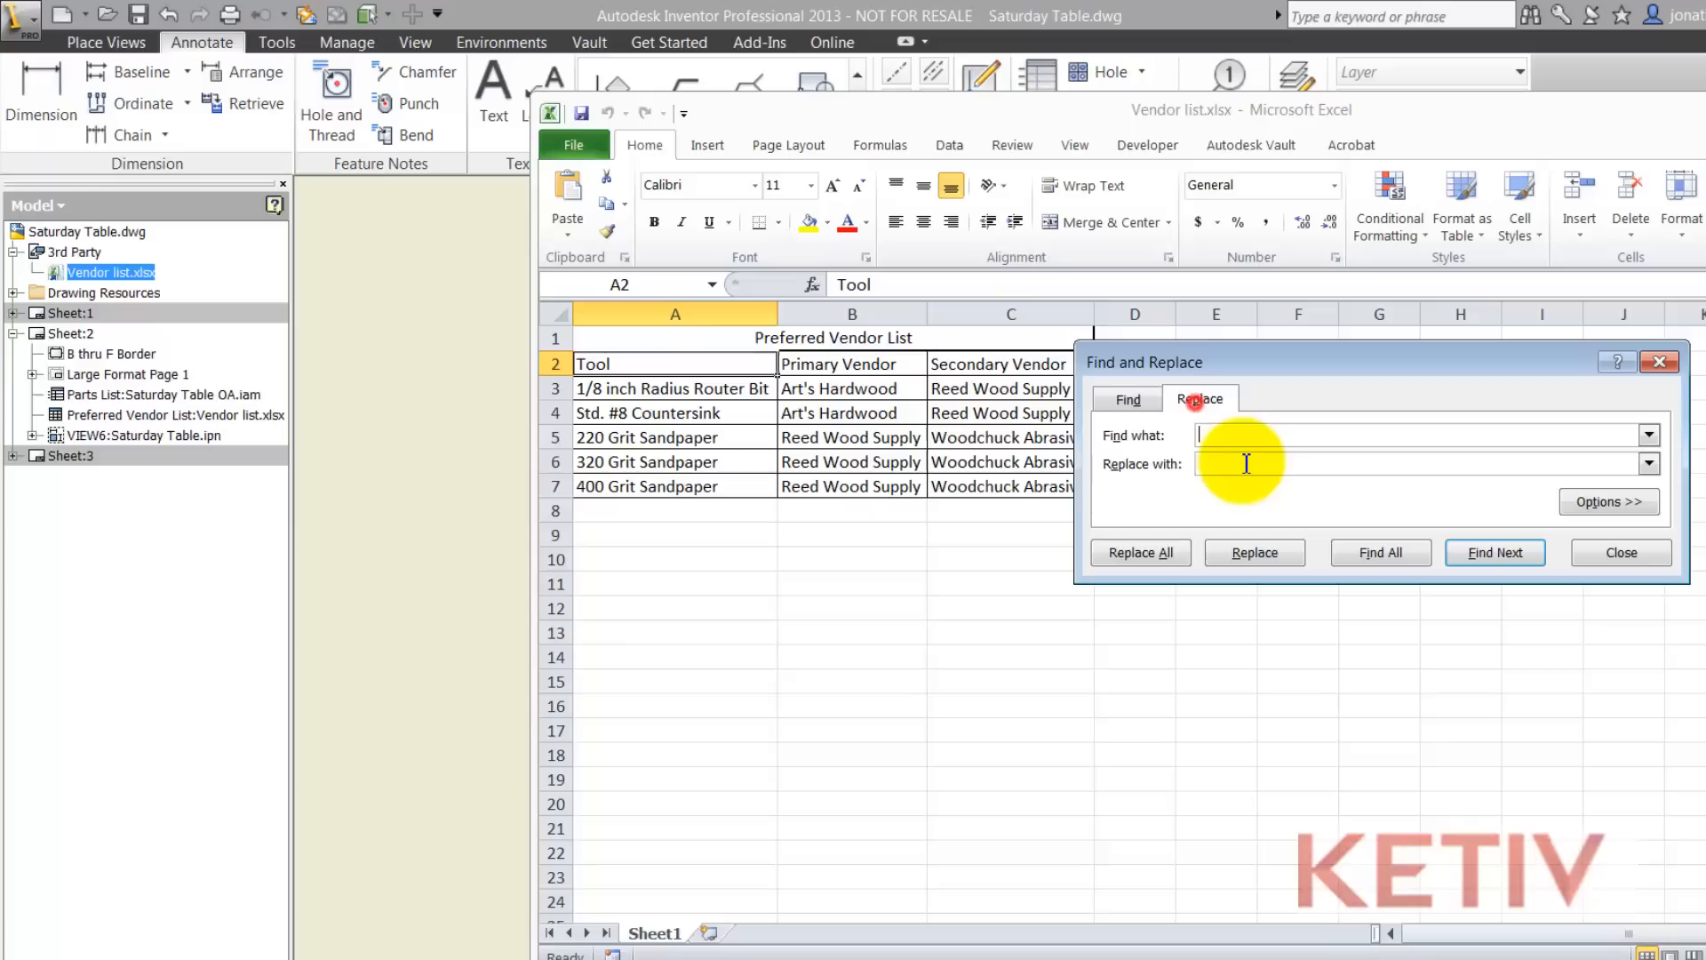
Step: Replace all 'Reed Wood Supply' cells with 'Blue Sun' and dismiss the five-replacements message
type("Reed Wood Su")
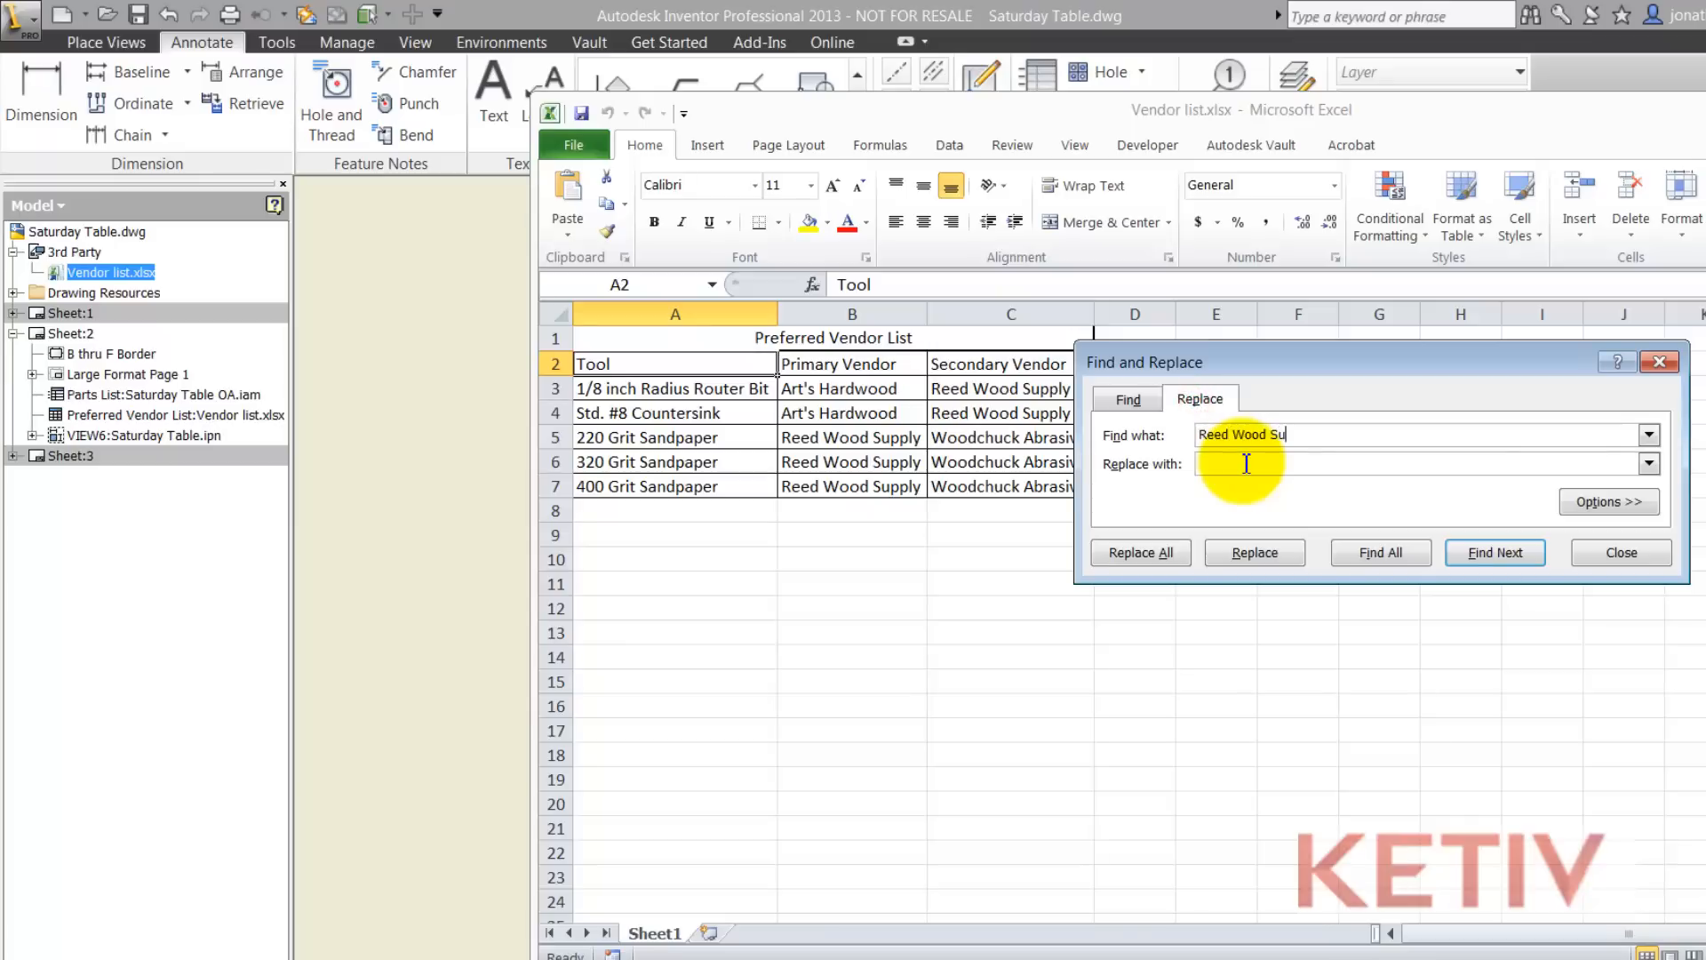
type("Blue Sun")
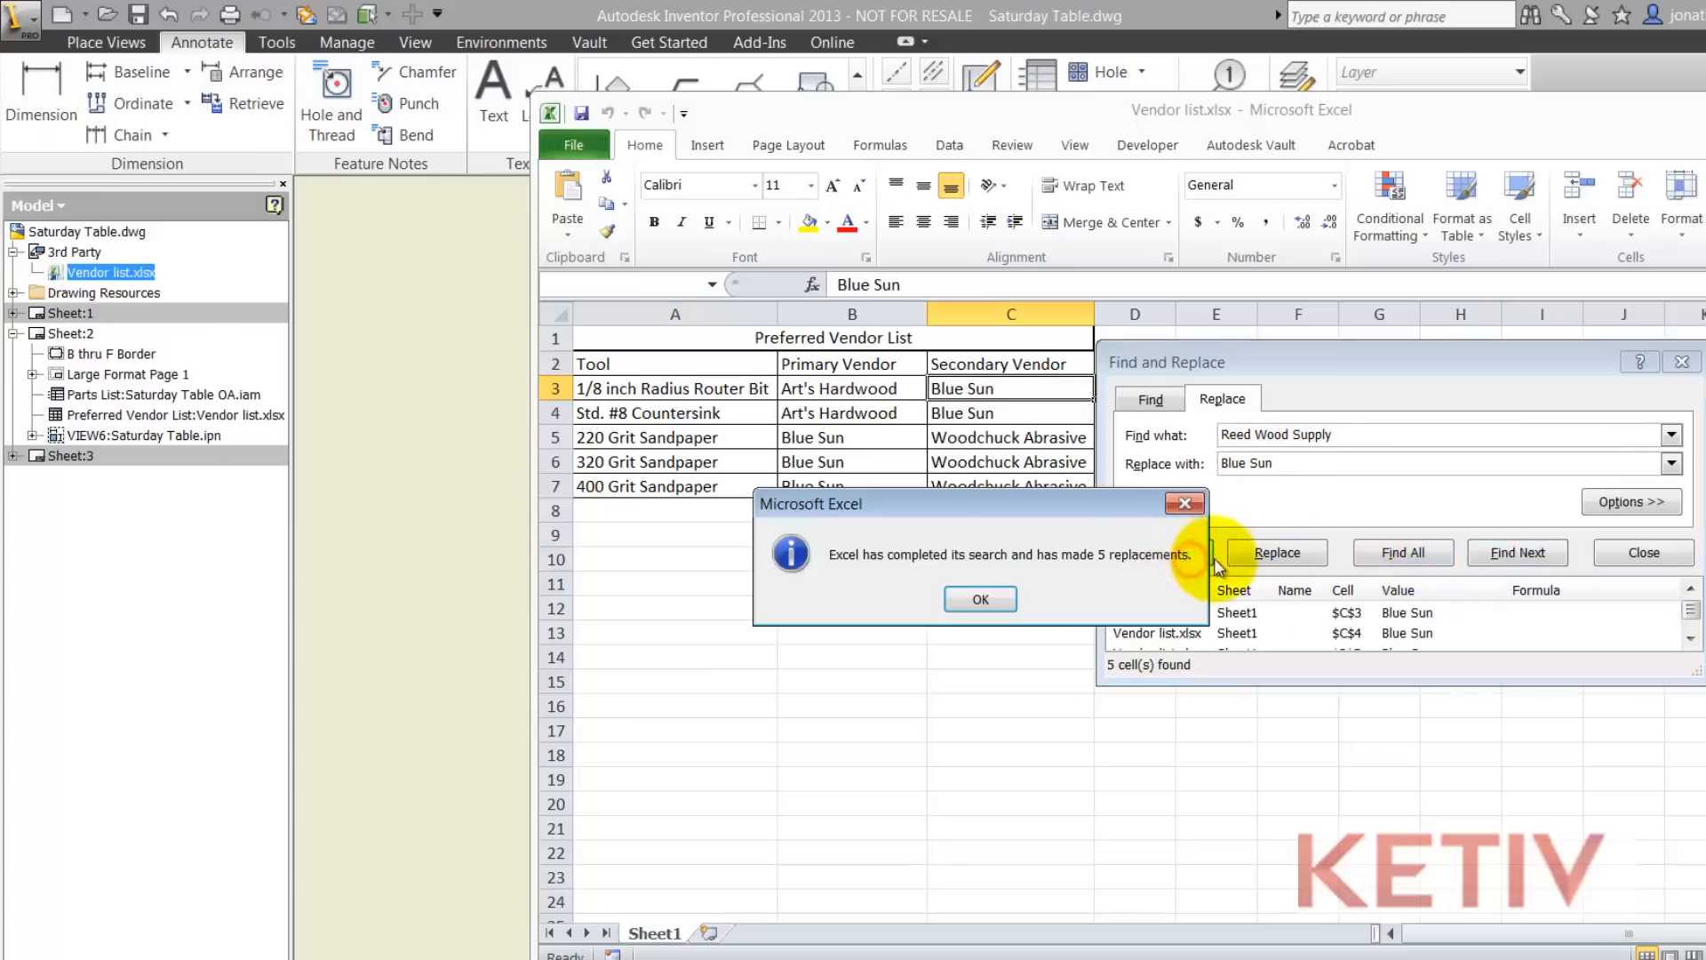
left_click(979, 599)
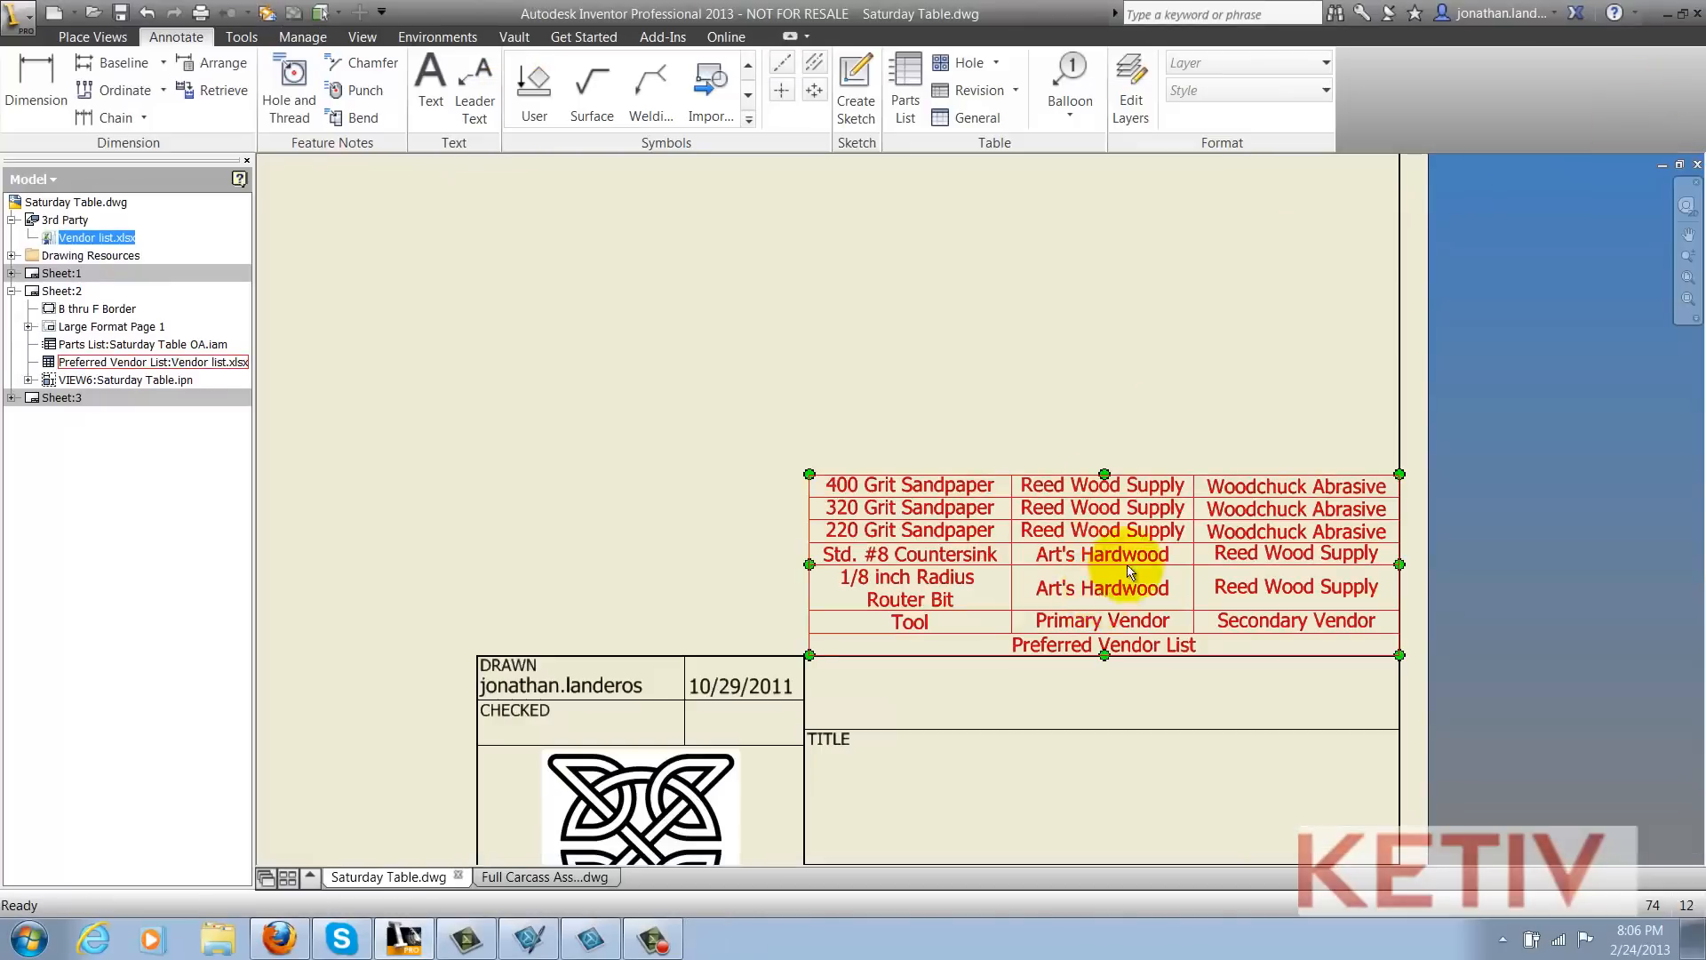
Step: Update the Preferred Vendor List table to show Blue Sun, then view Full Carcass Assembly.dwg
right_click(1127, 565)
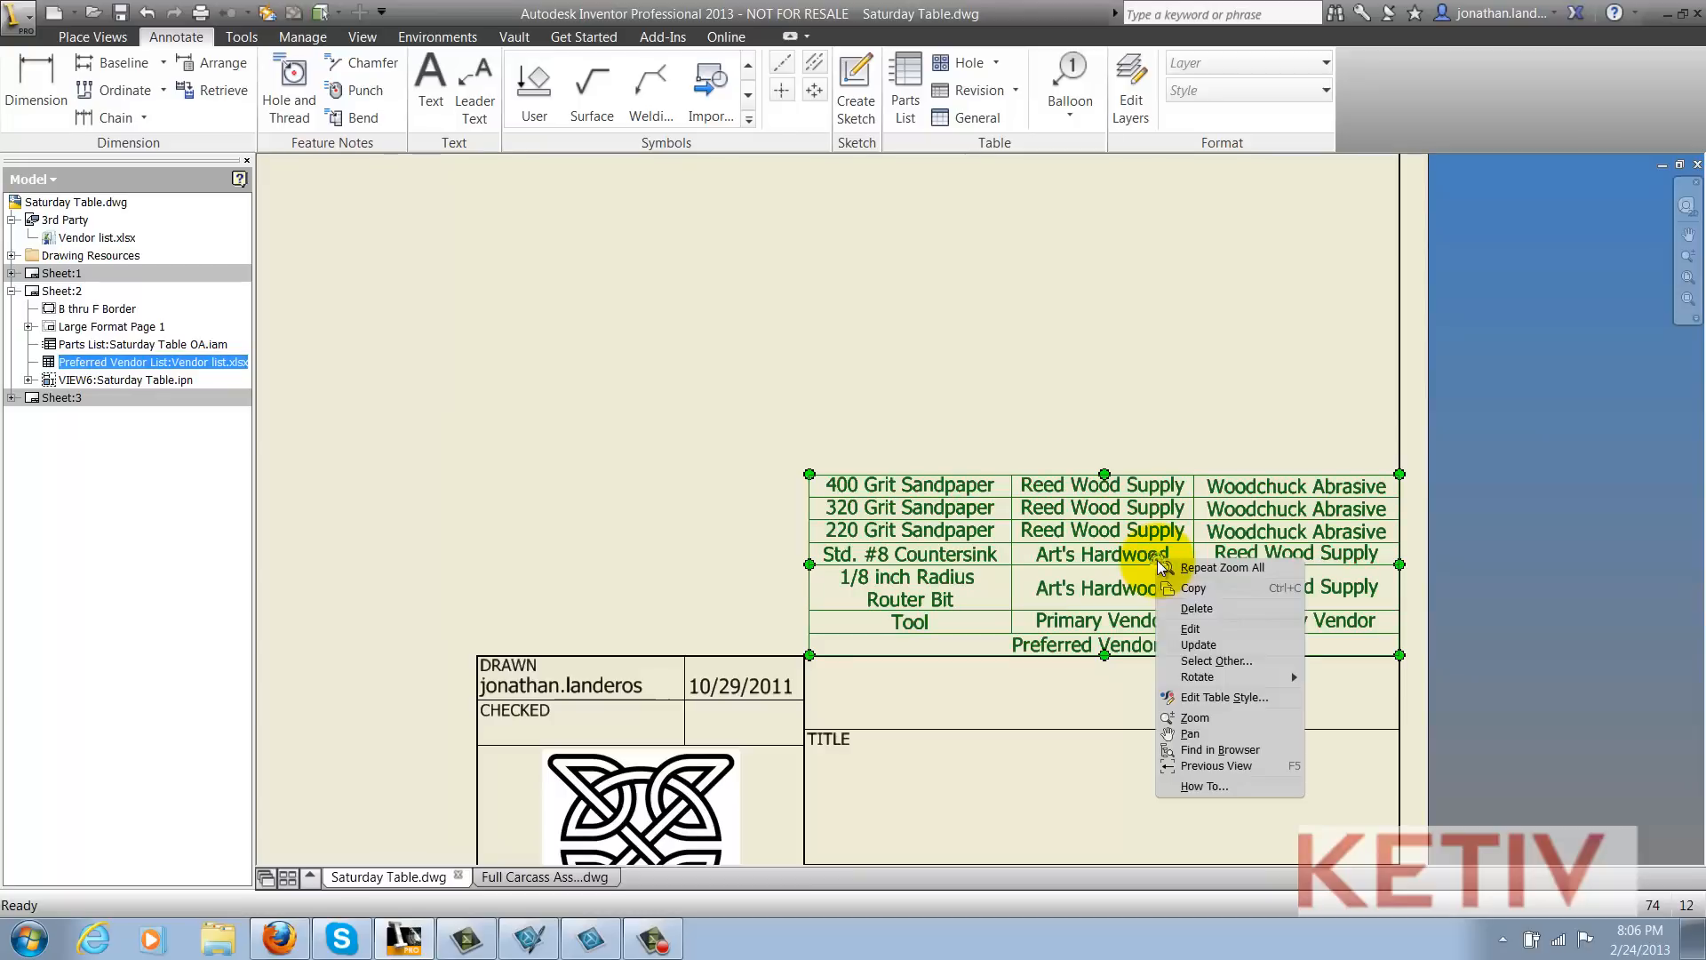
mouse_move(1189, 629)
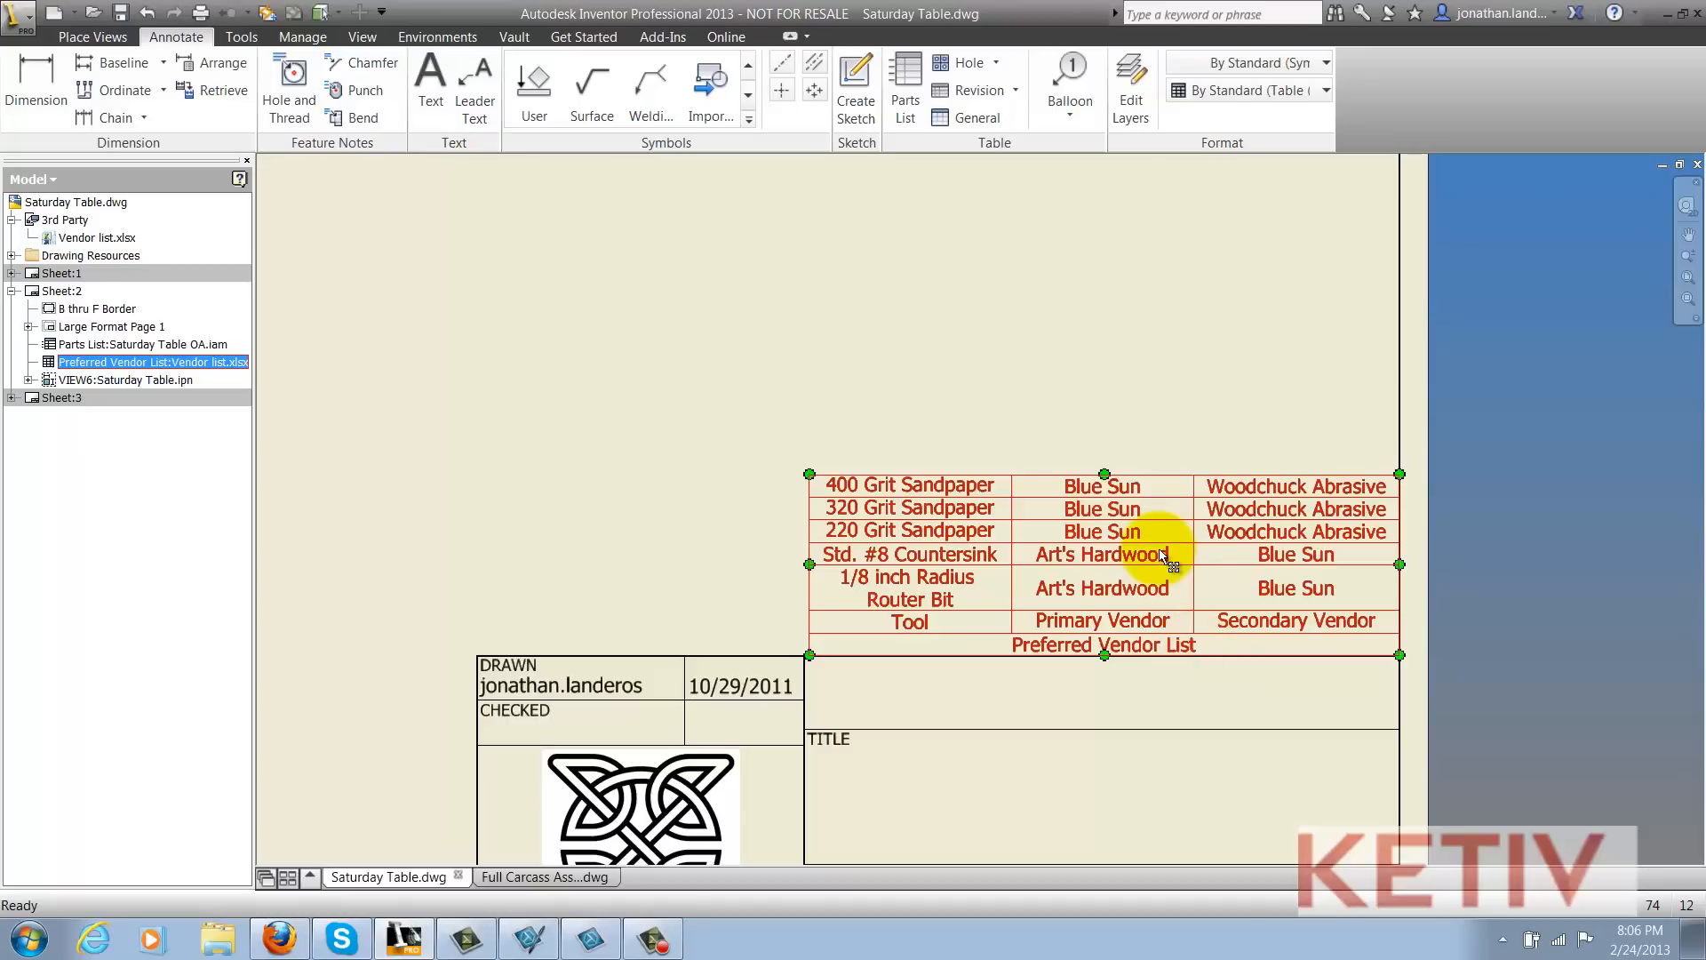
left_click(546, 876)
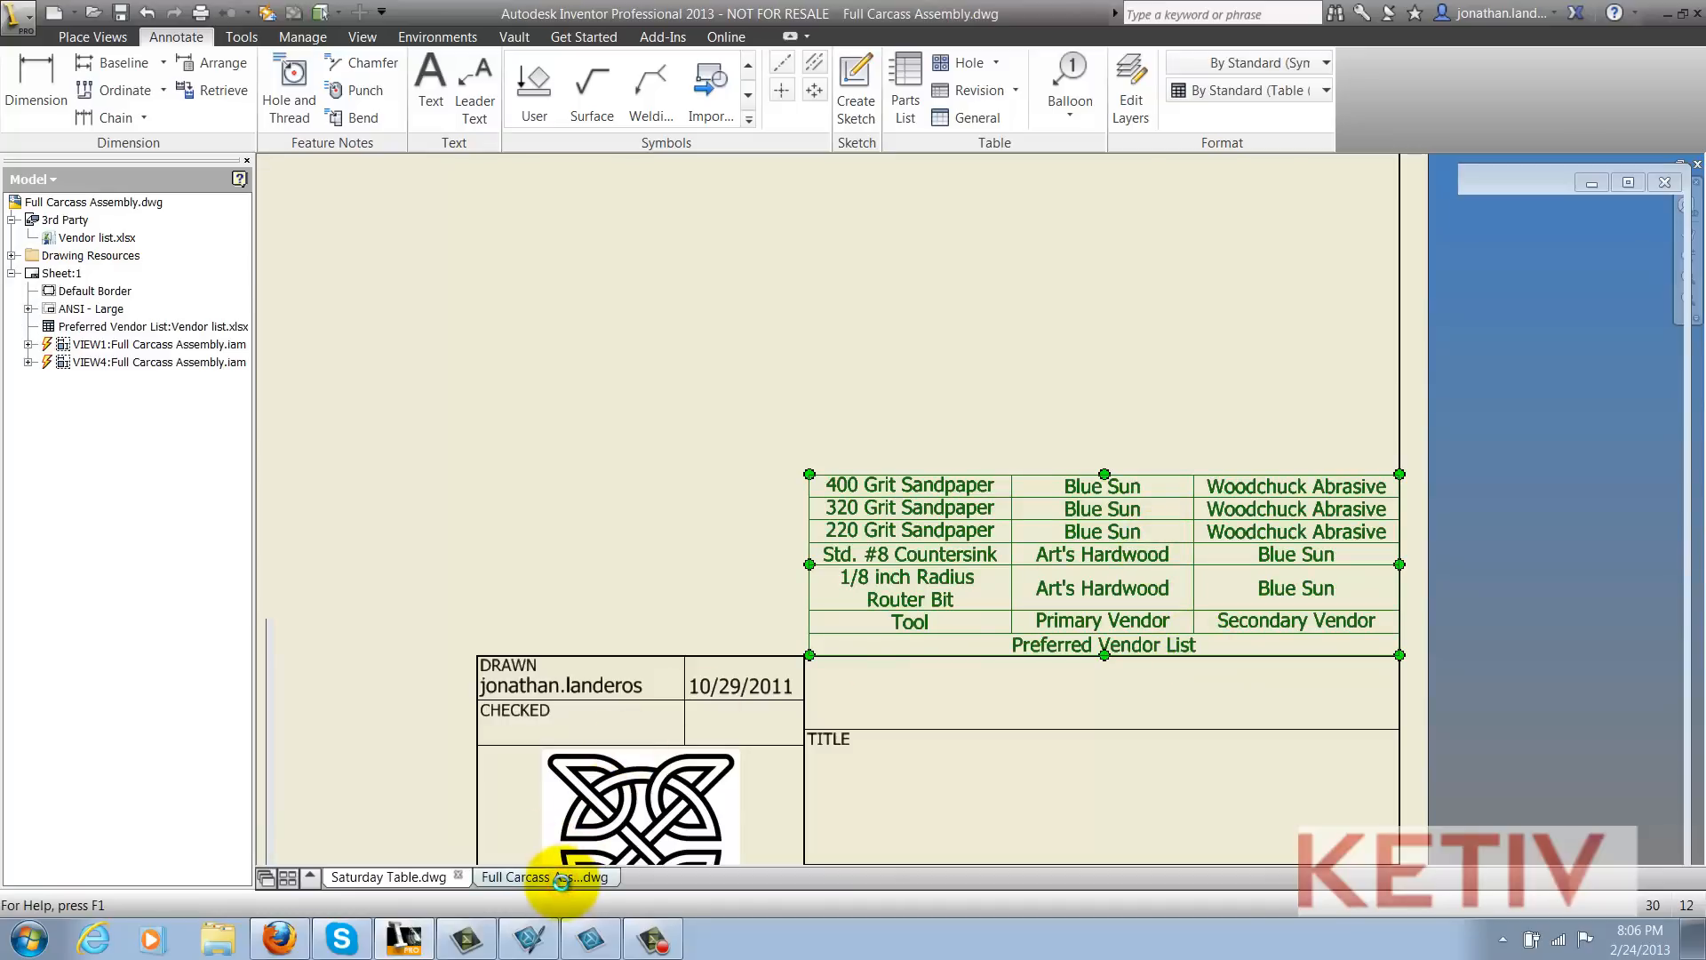
left_click(437, 36)
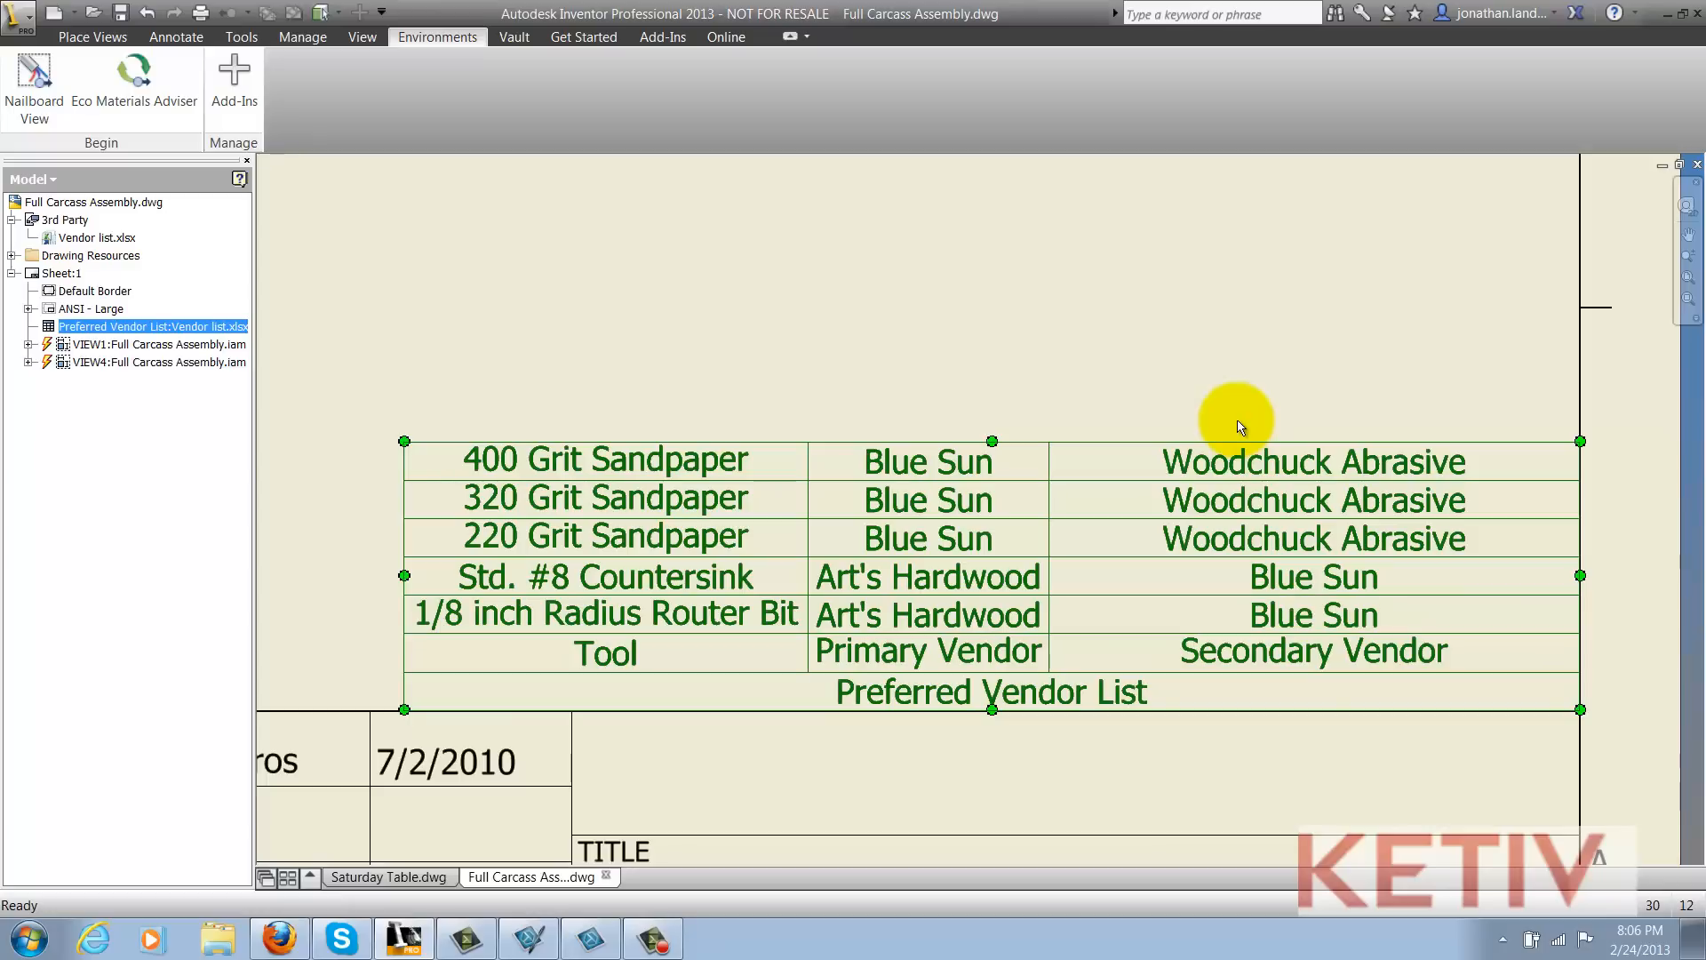
mouse_move(1139, 373)
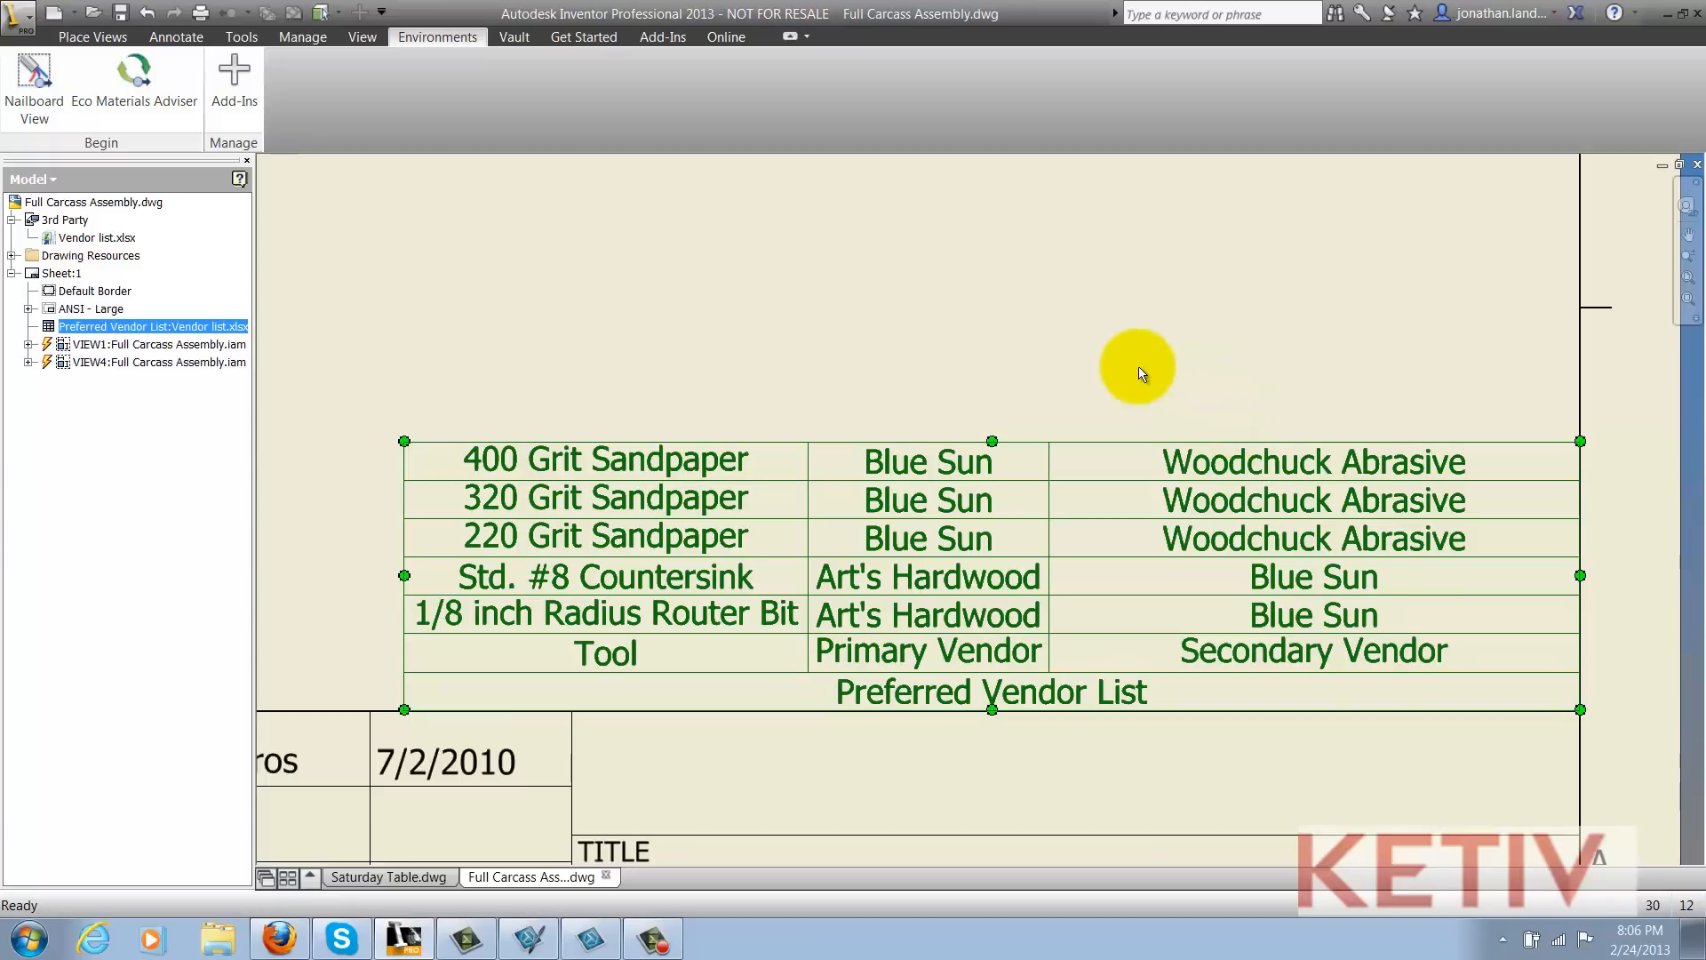
mouse_move(957, 425)
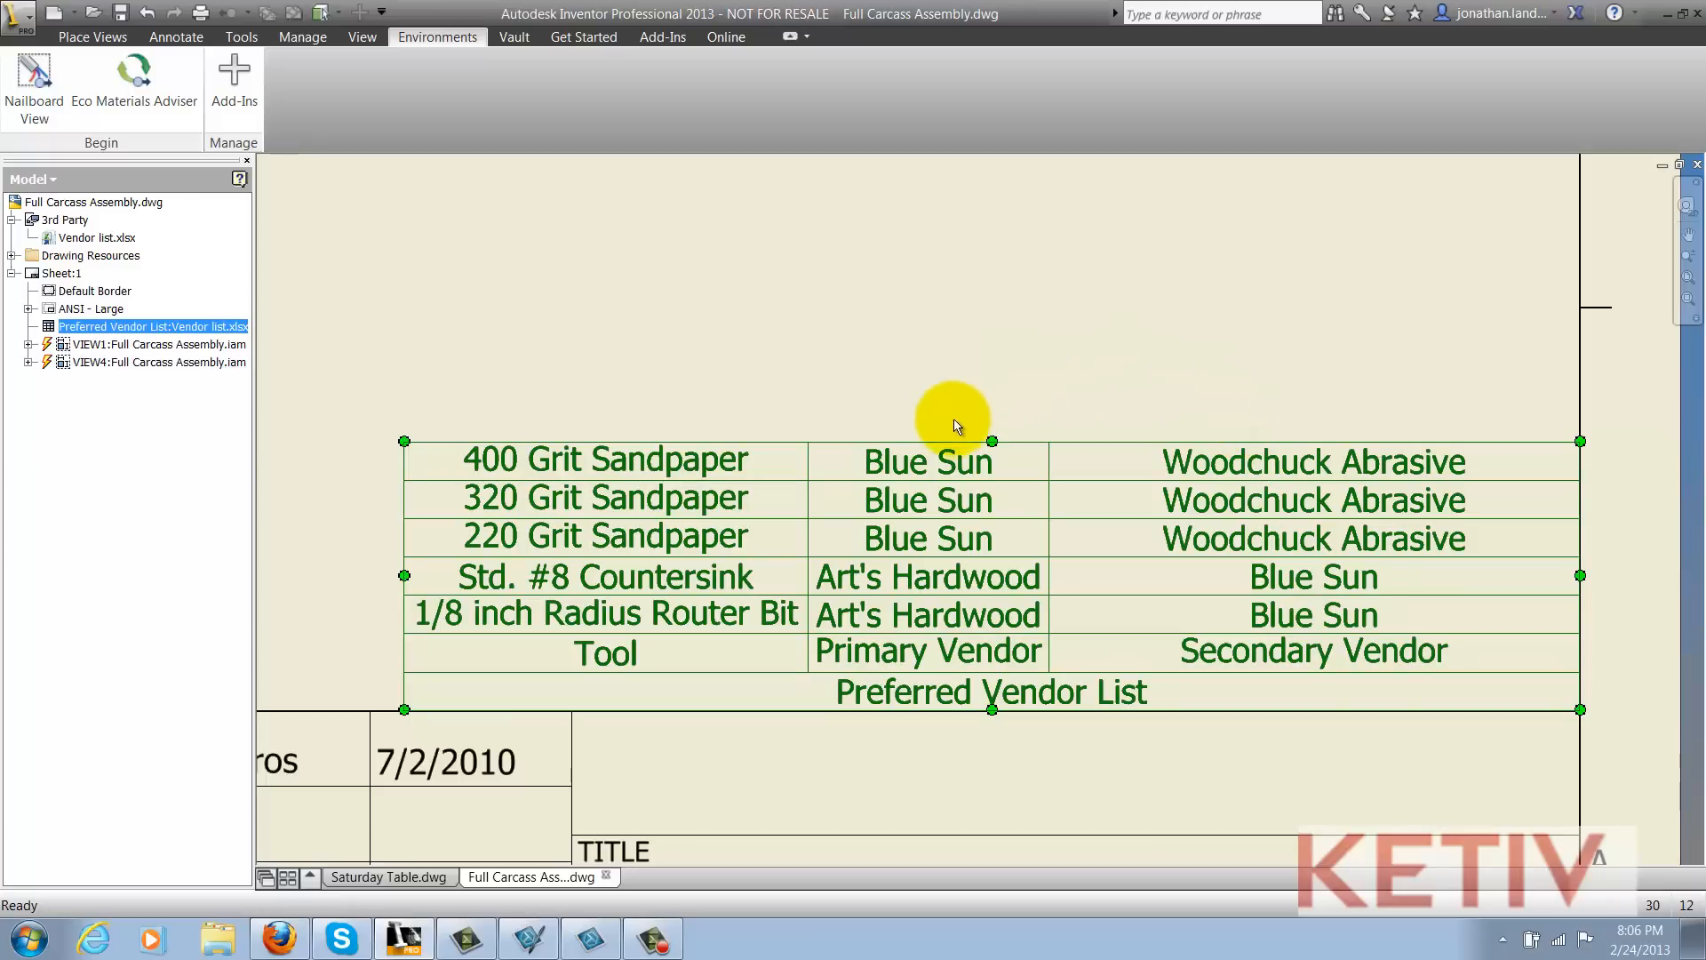
left_click(953, 462)
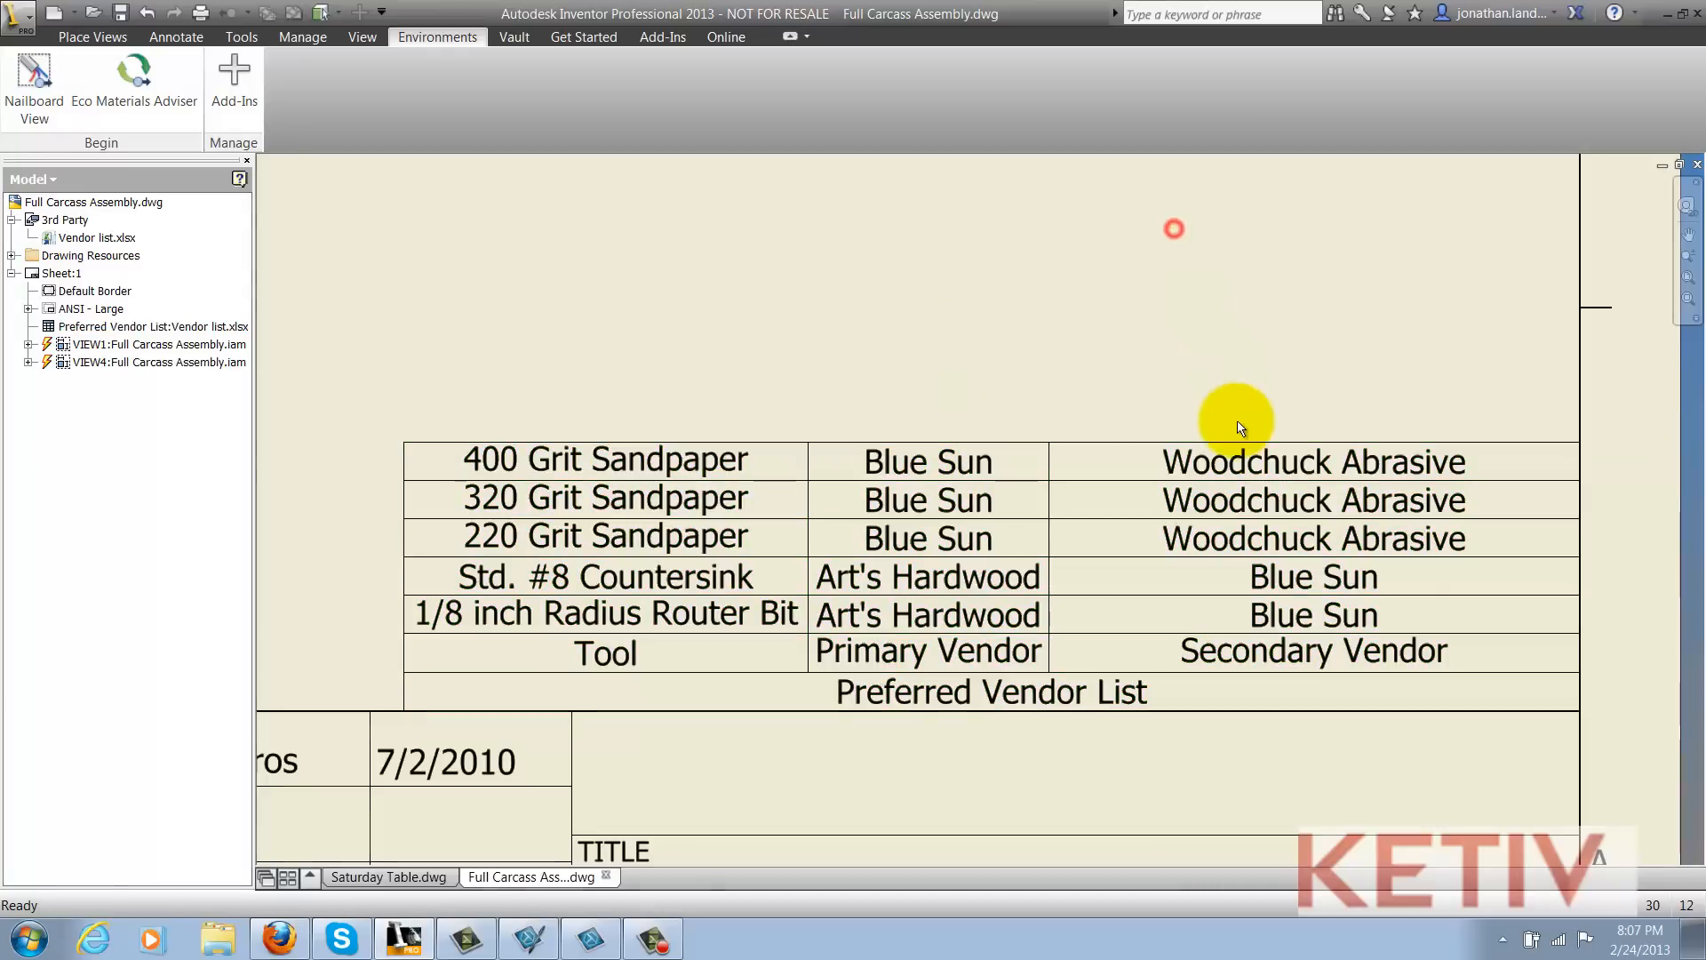
Step: Edit the vendor table's data and insert a new empty row
right_click(1235, 457)
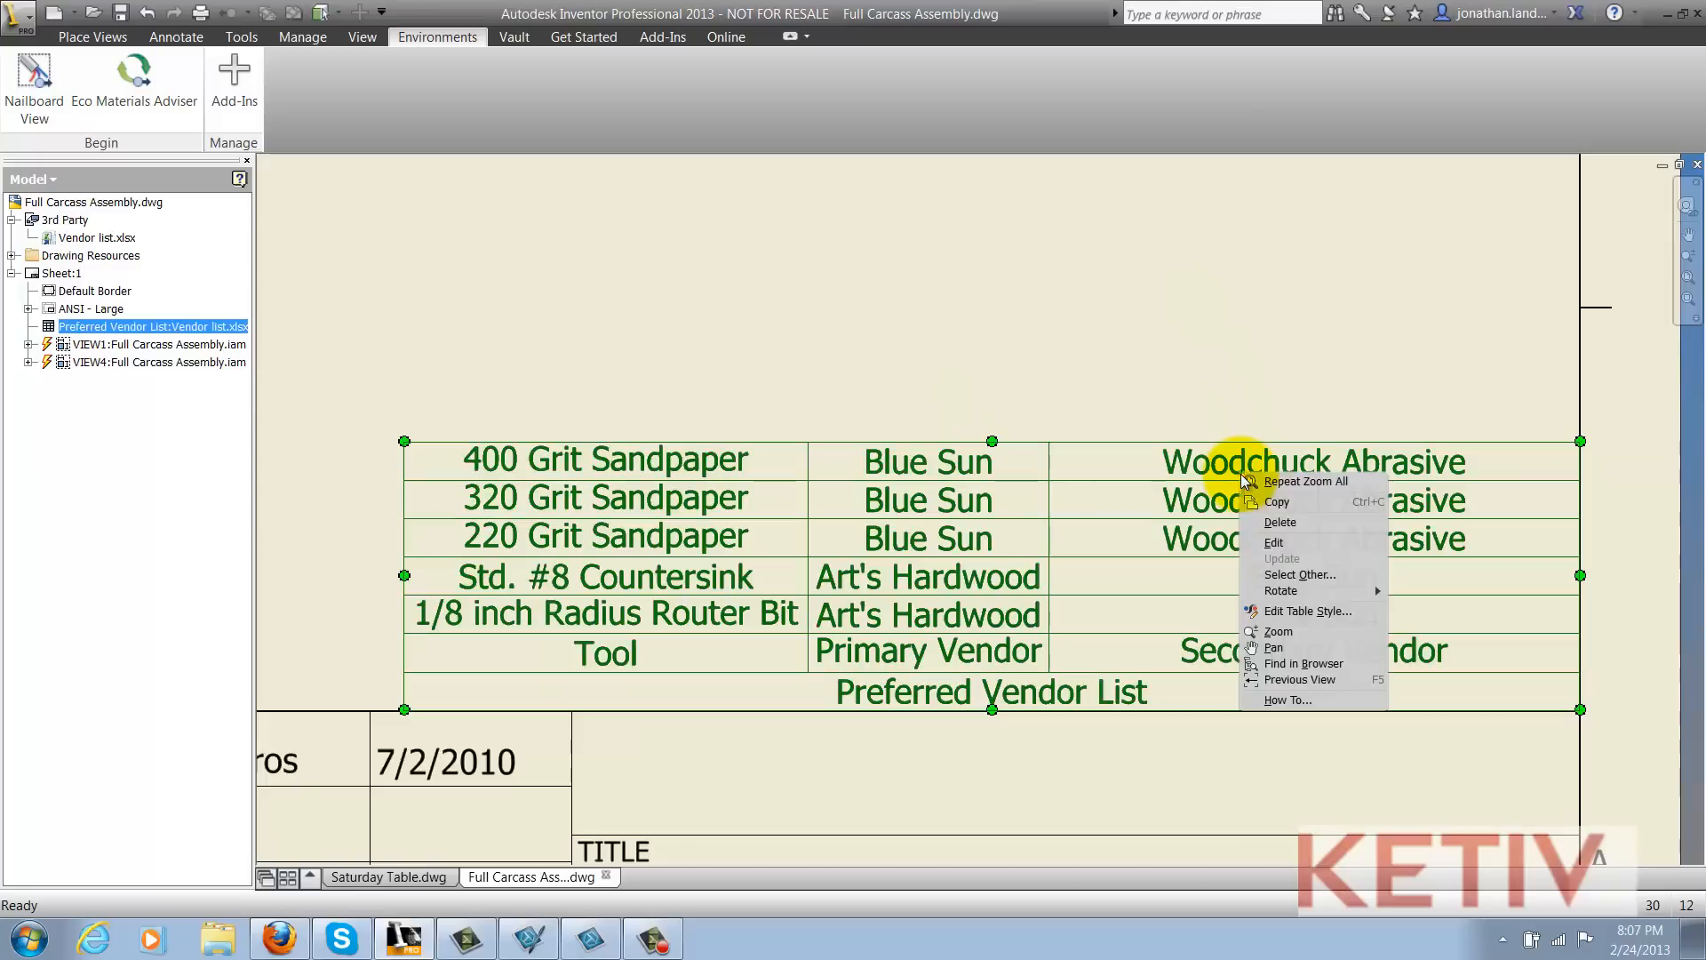
left_click(1273, 542)
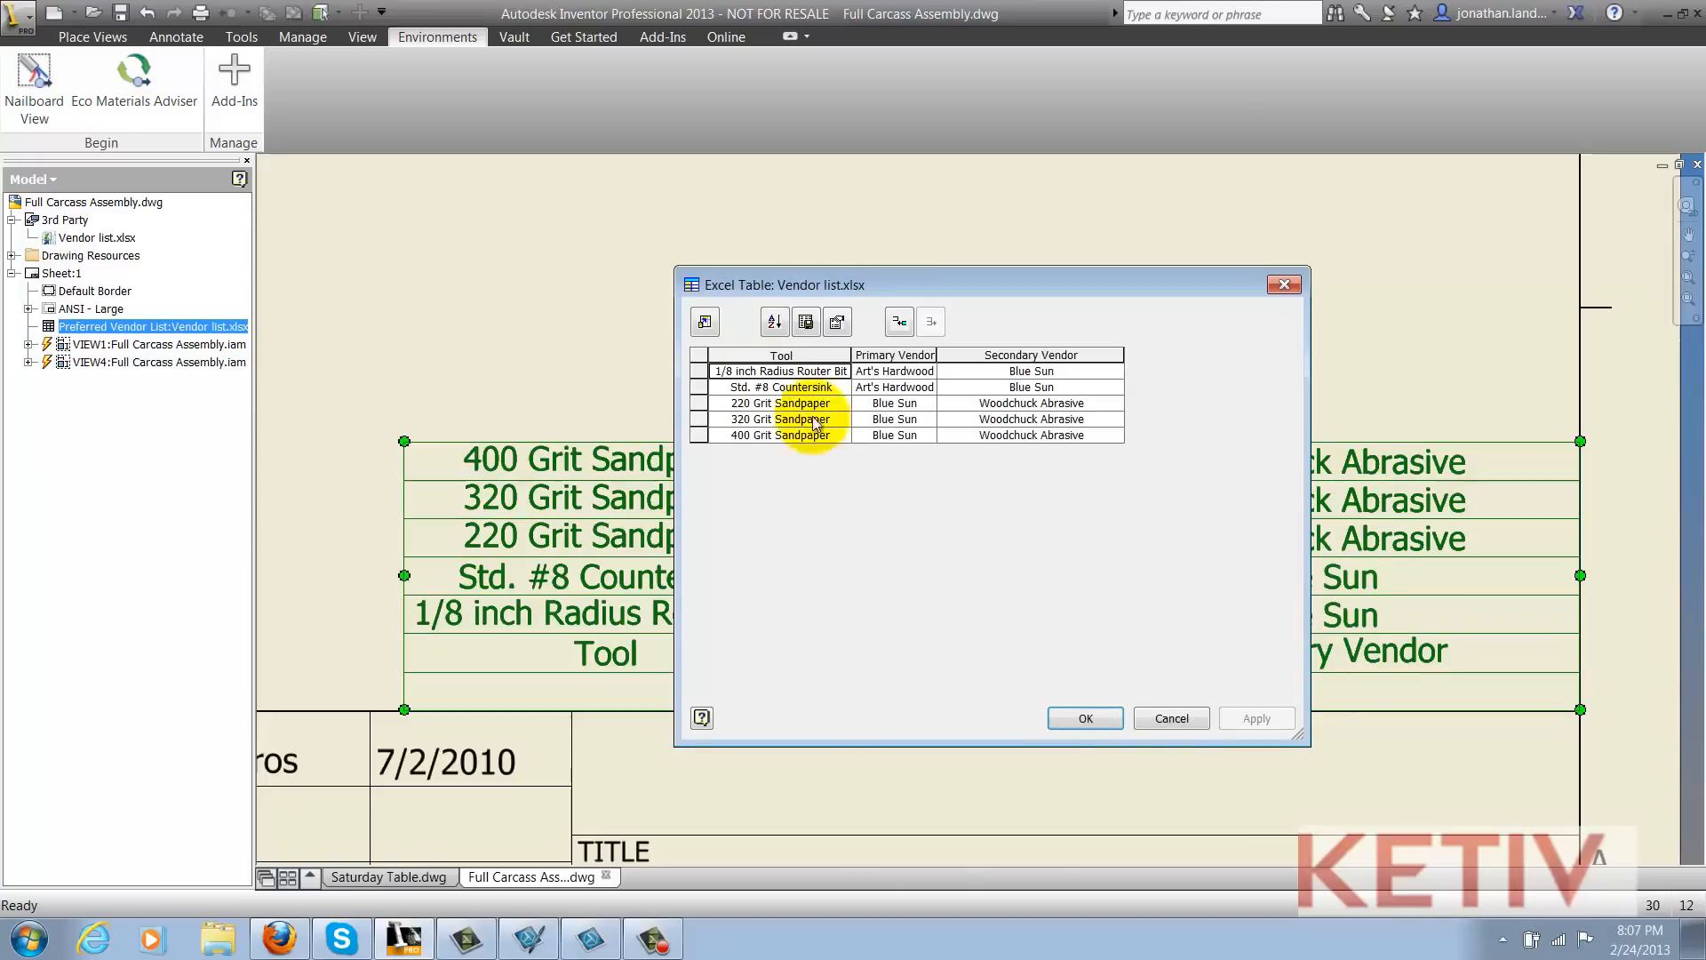
right_click(776, 420)
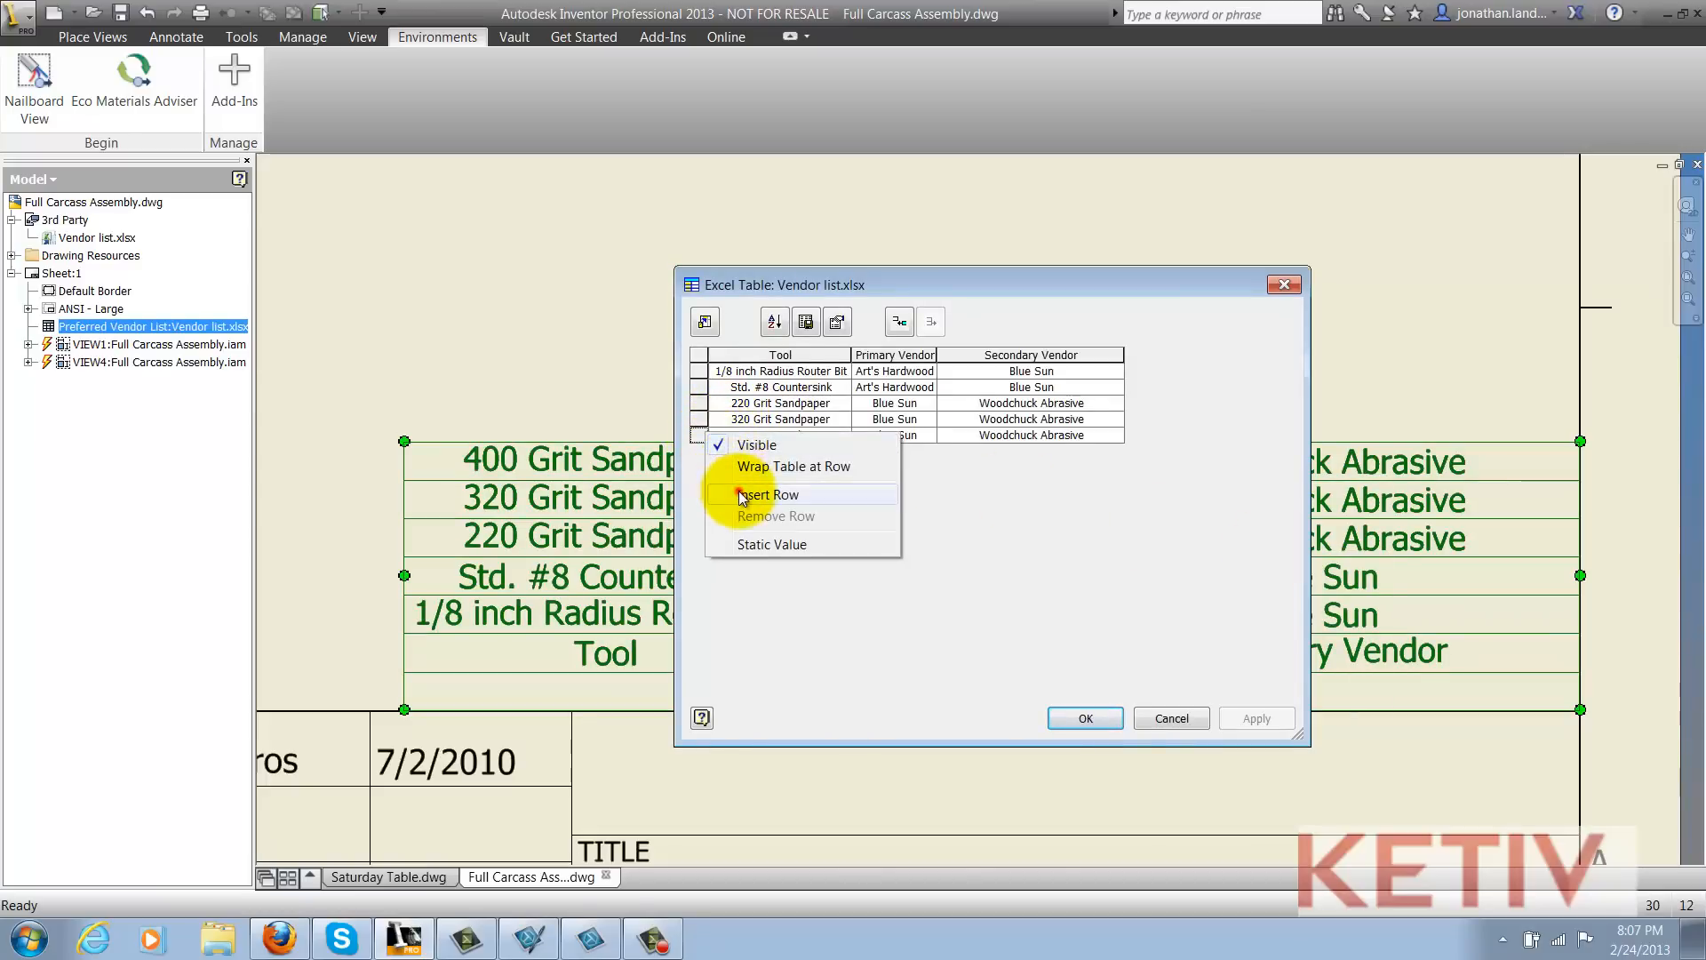
left_click(767, 494)
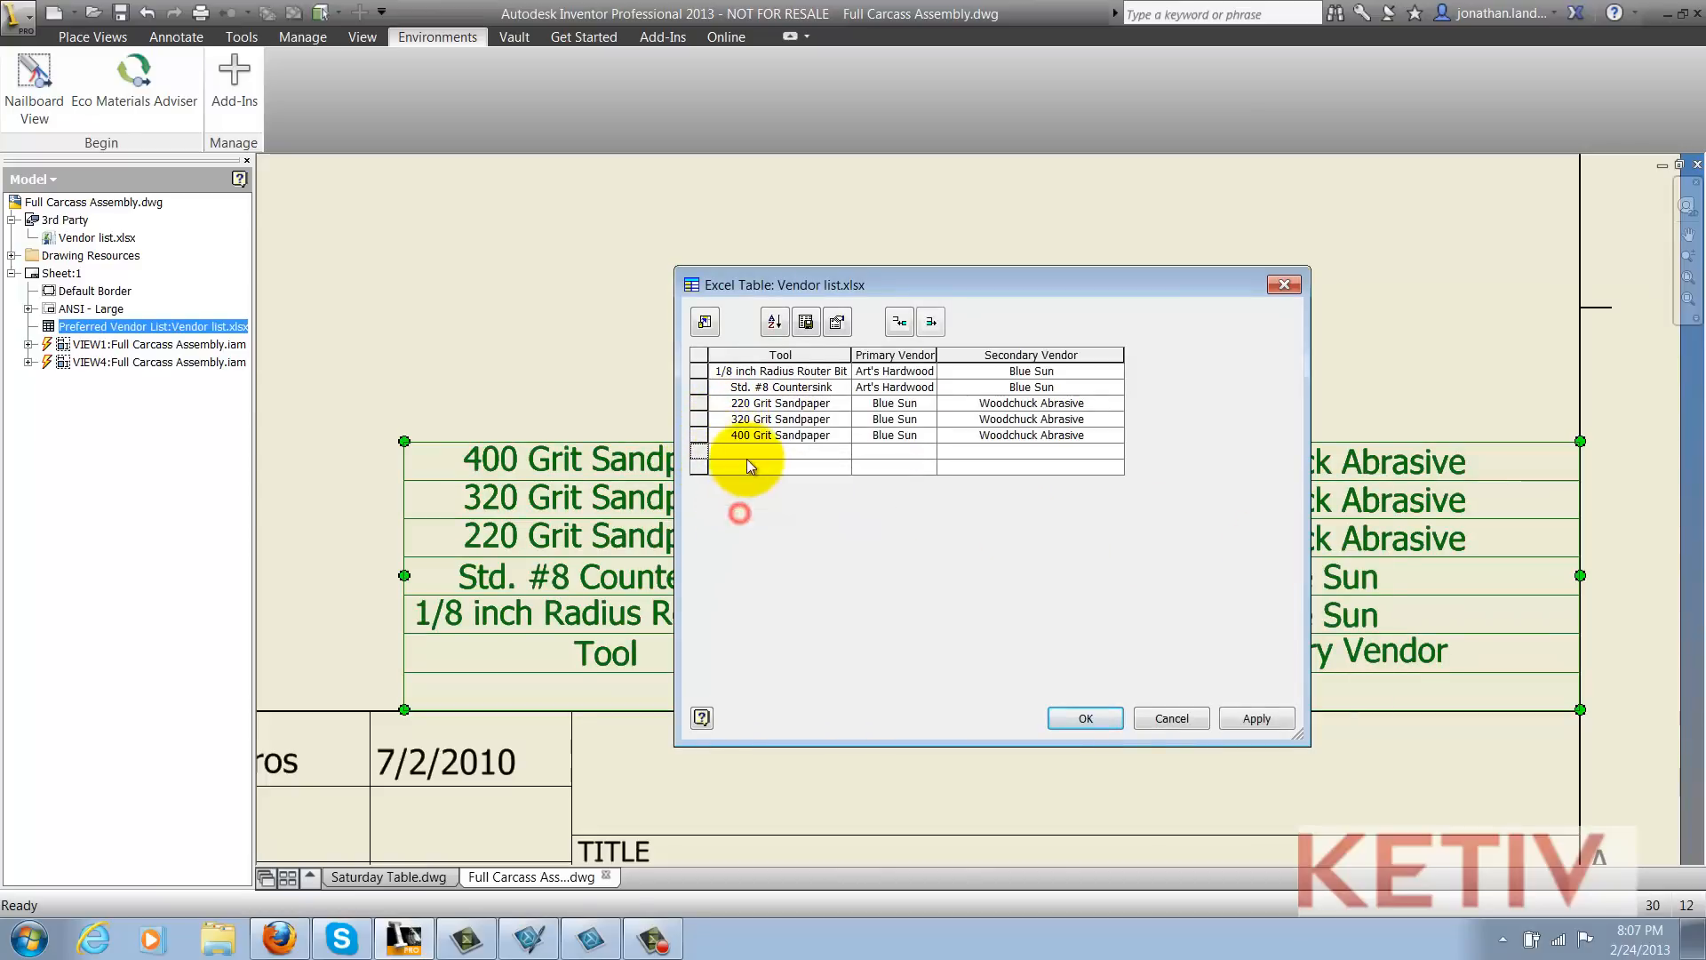
Step: Fill in 1000 Grit Sandpaper from Blue Sun and Spar Varnish from Art's Hardware, and apply
type("1000 Grit Sandpaper")
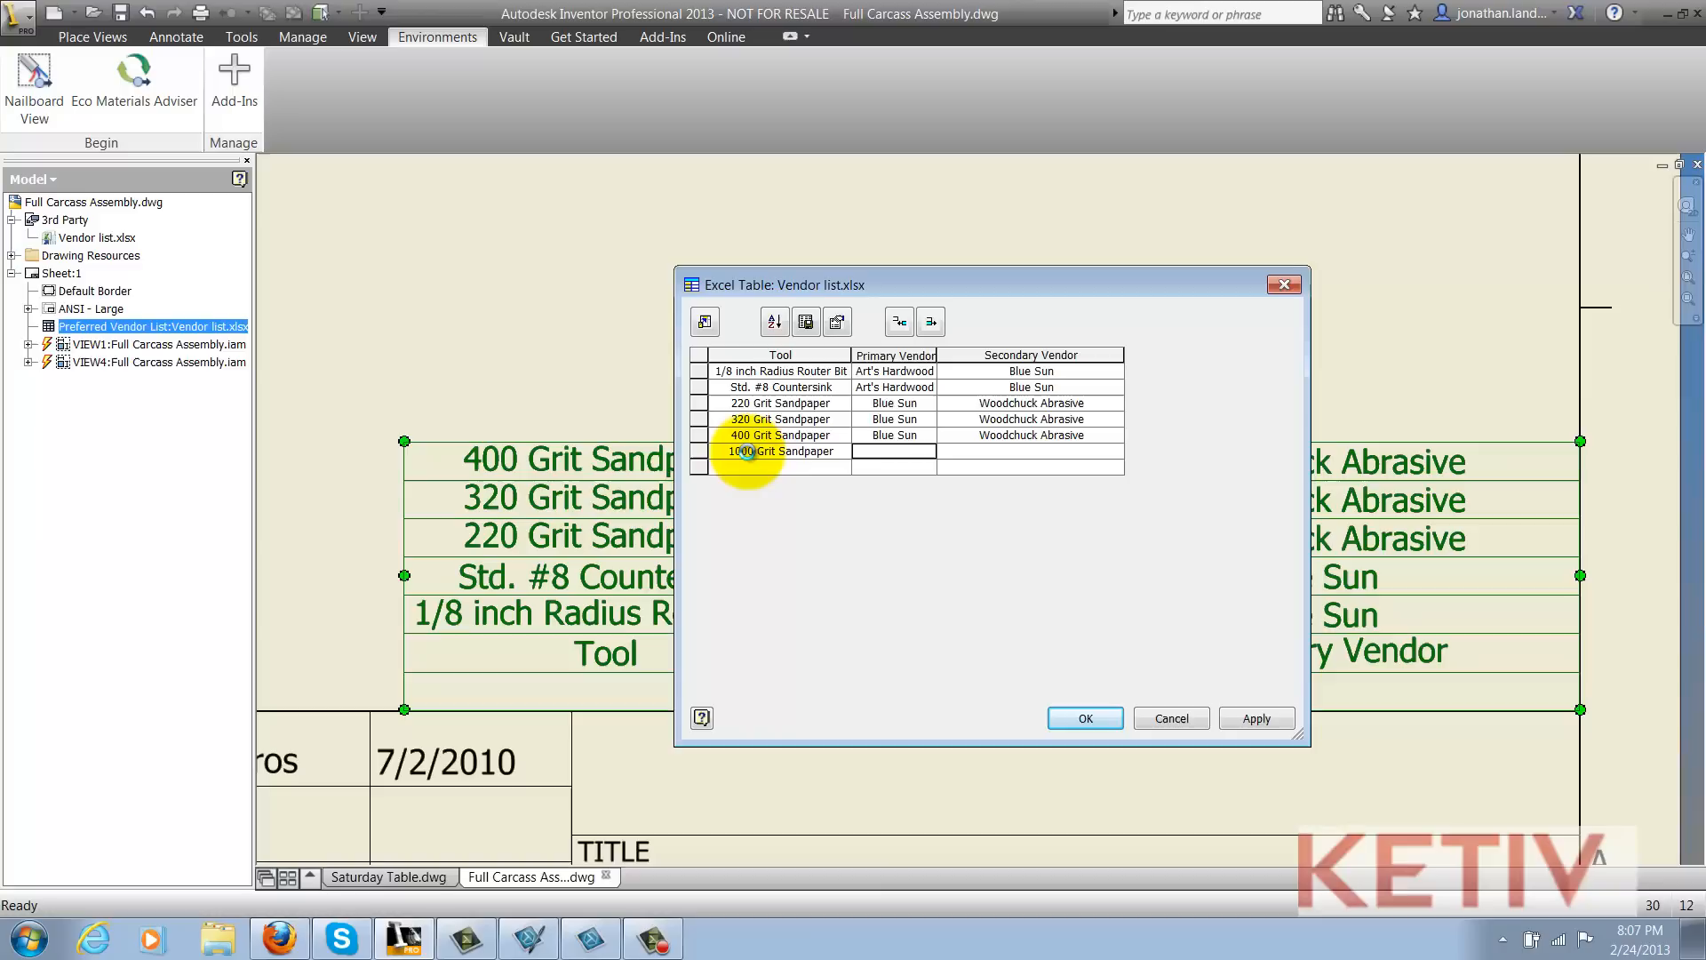
type("Blue S")
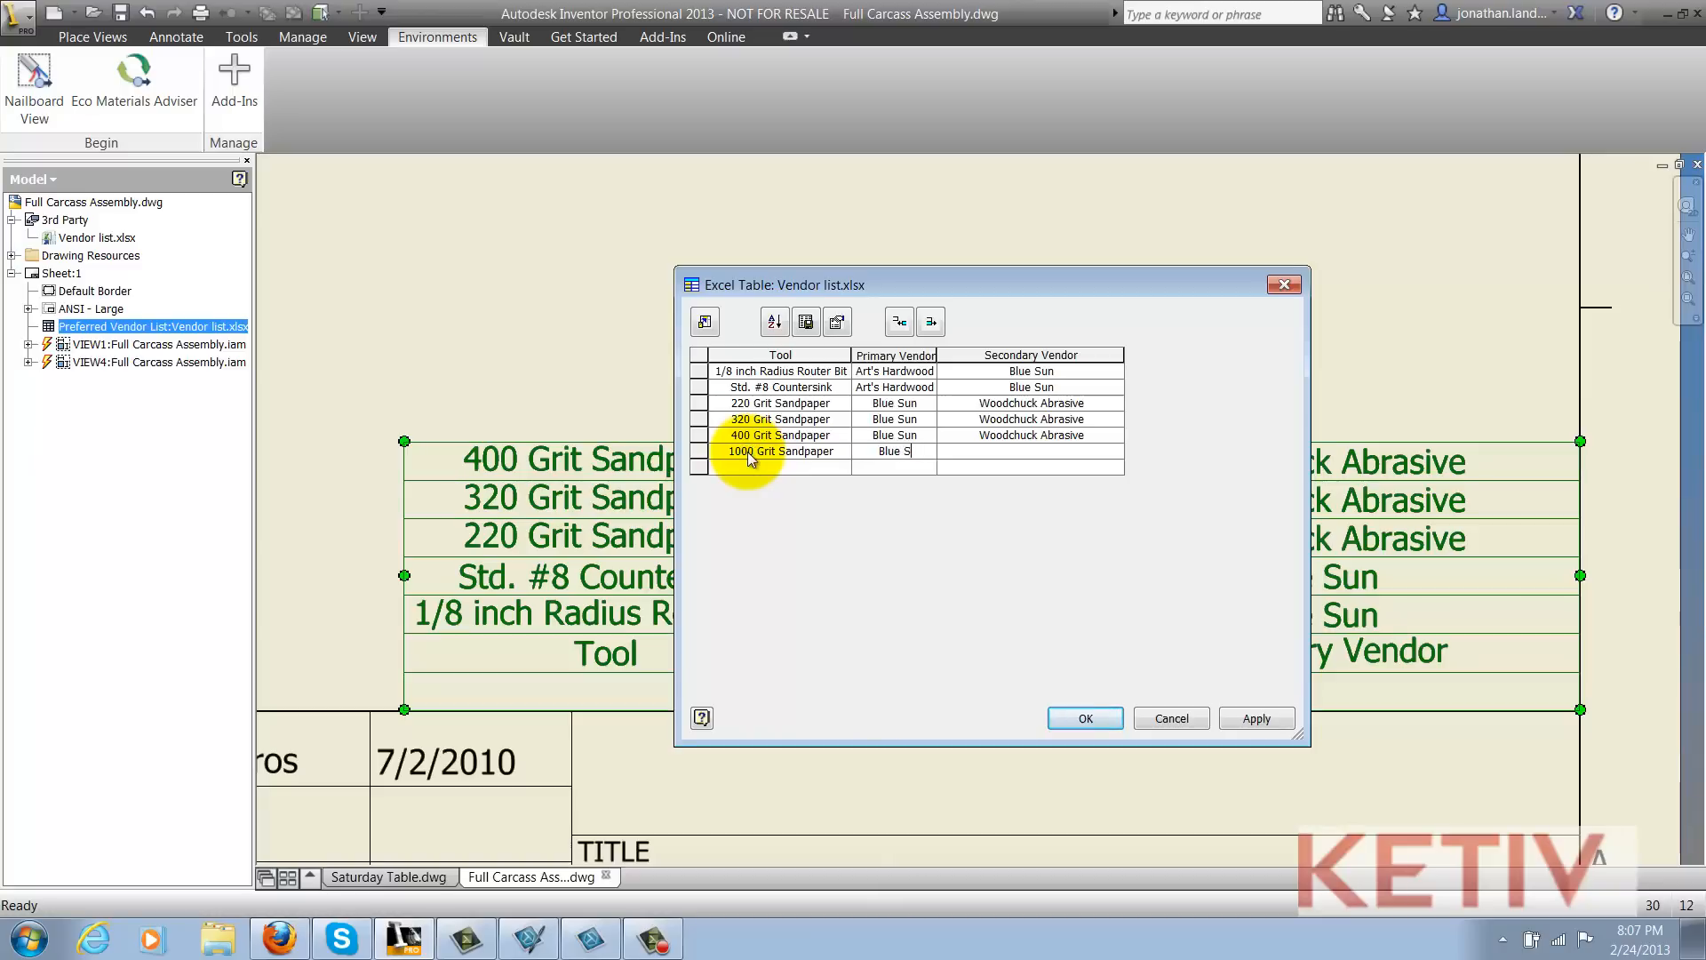
type("Woodchuck Abrasive")
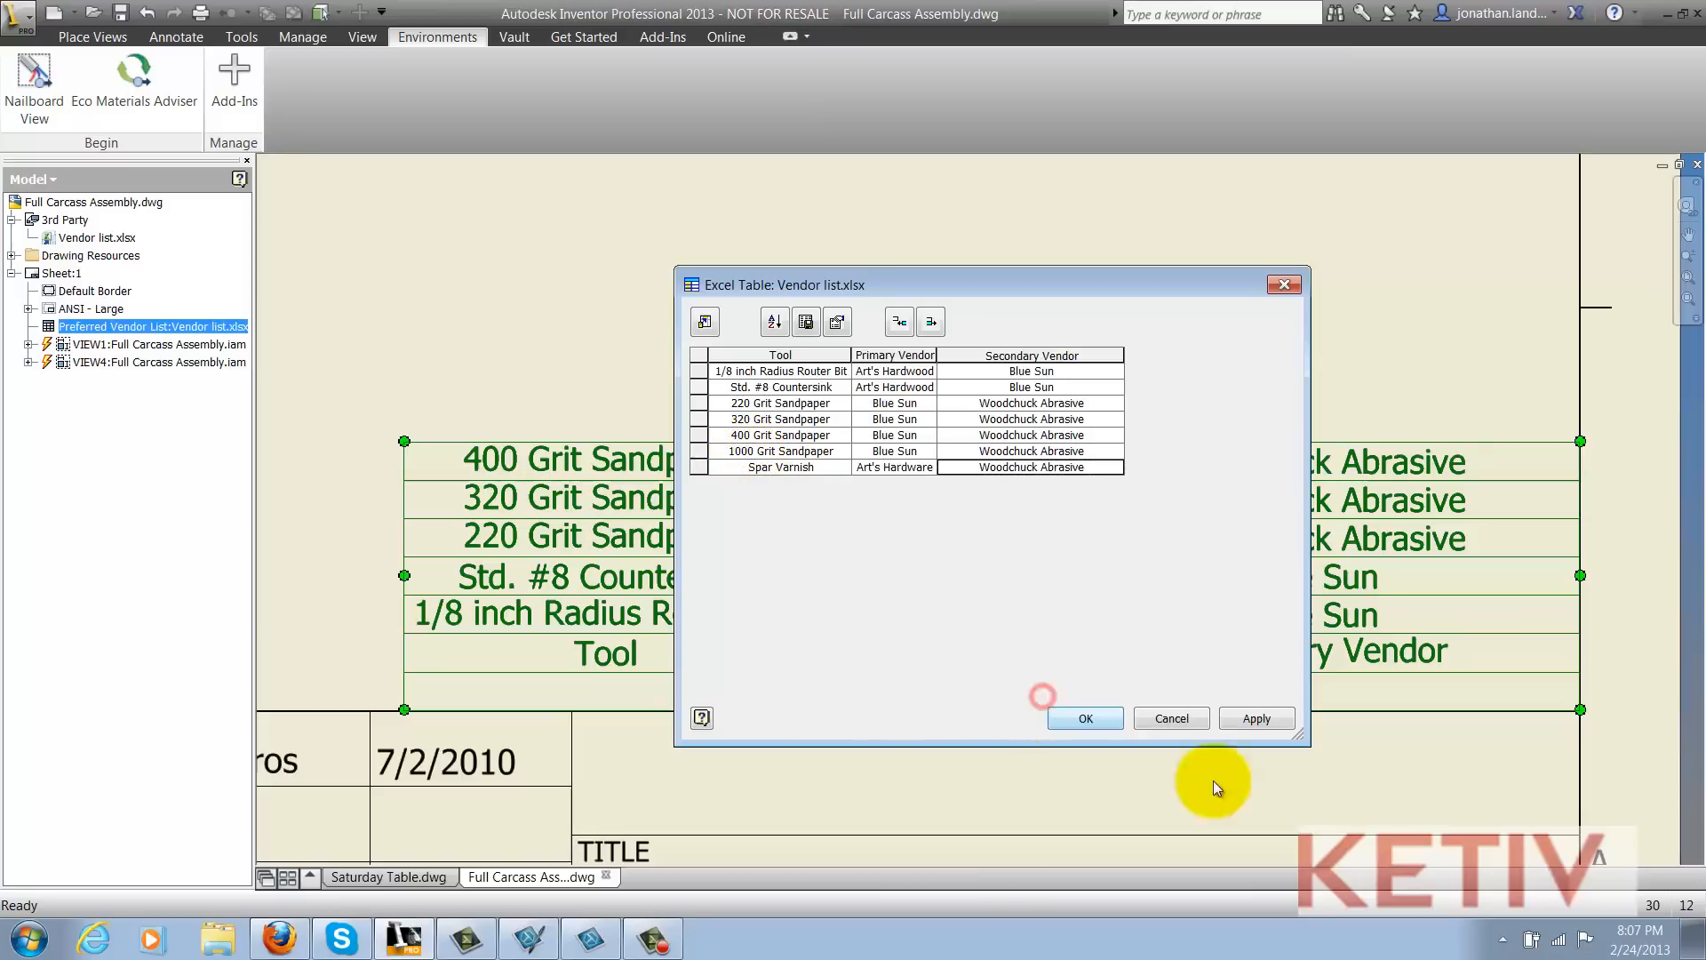
left_click(1256, 716)
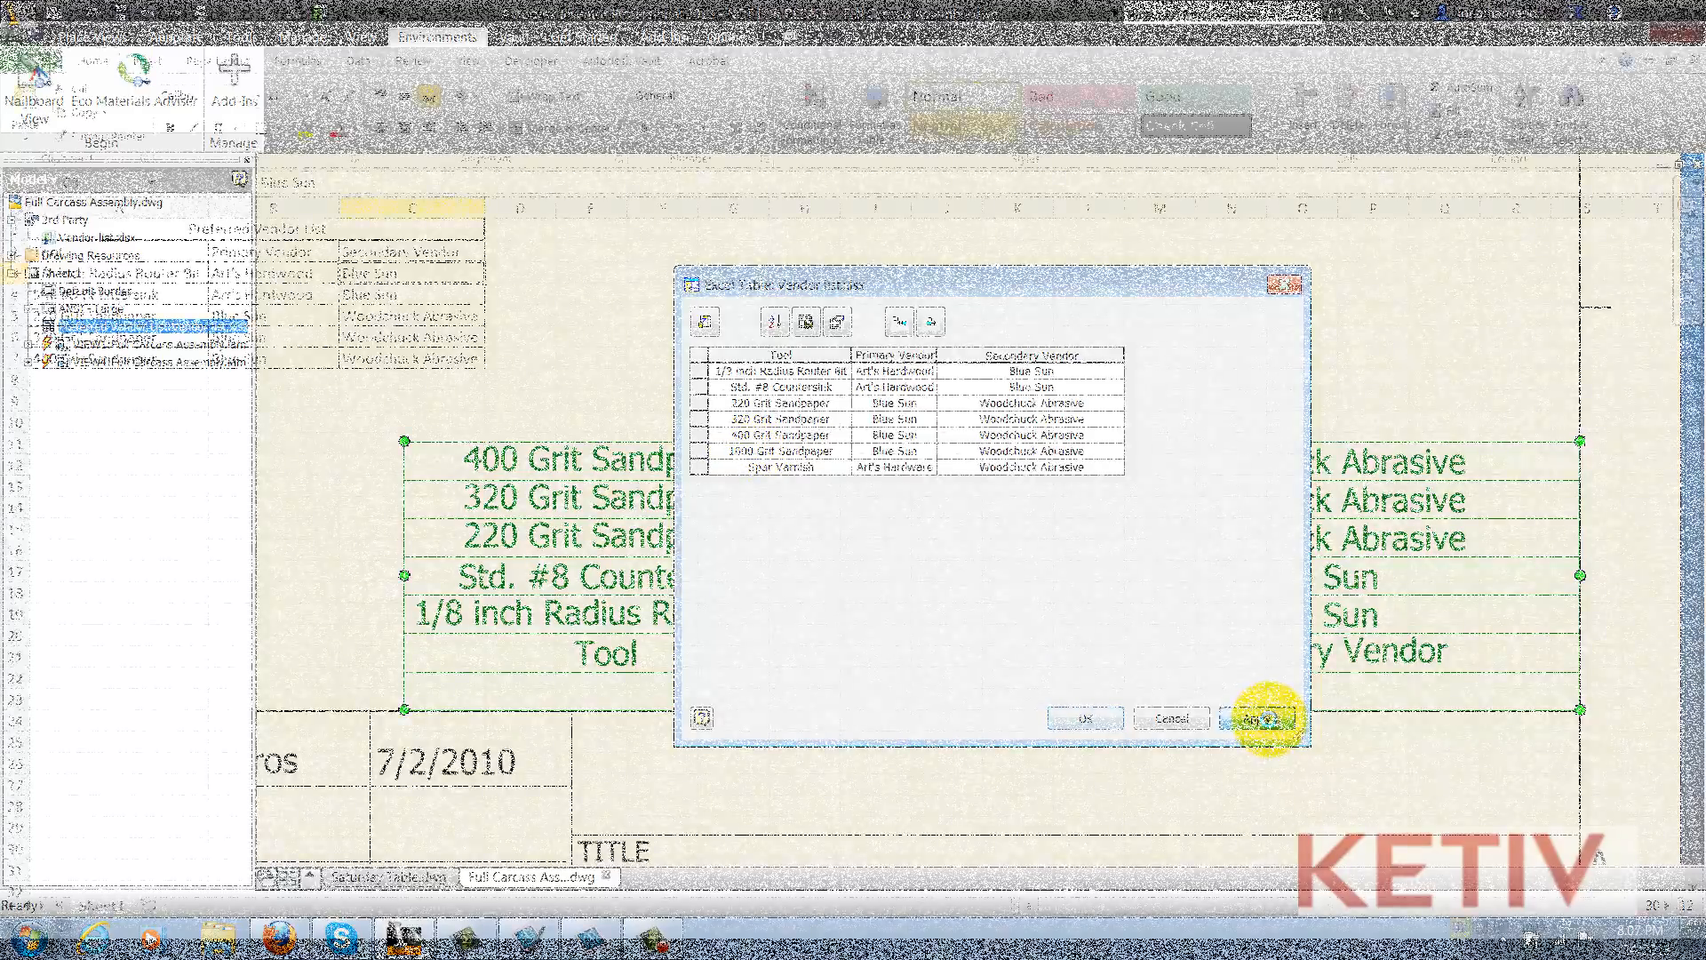
Step: Accept the table edits and confirm the new rows appear only in Full Carcass Assembly.dwg
left_click(1256, 718)
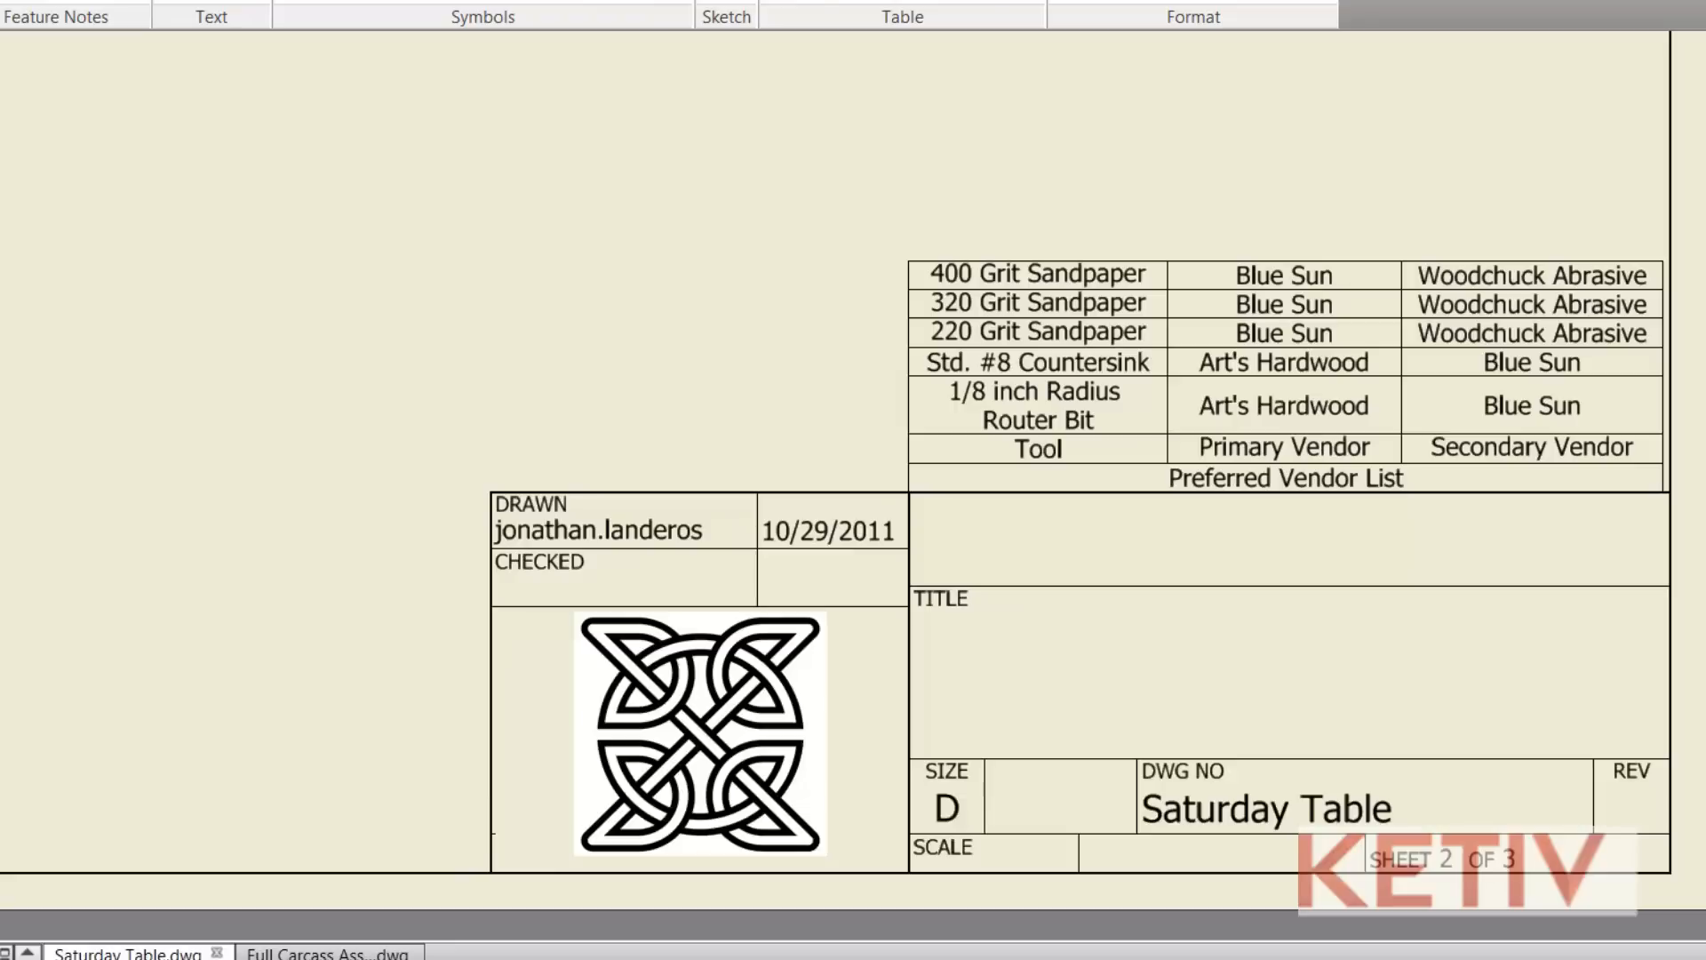
left_click(317, 953)
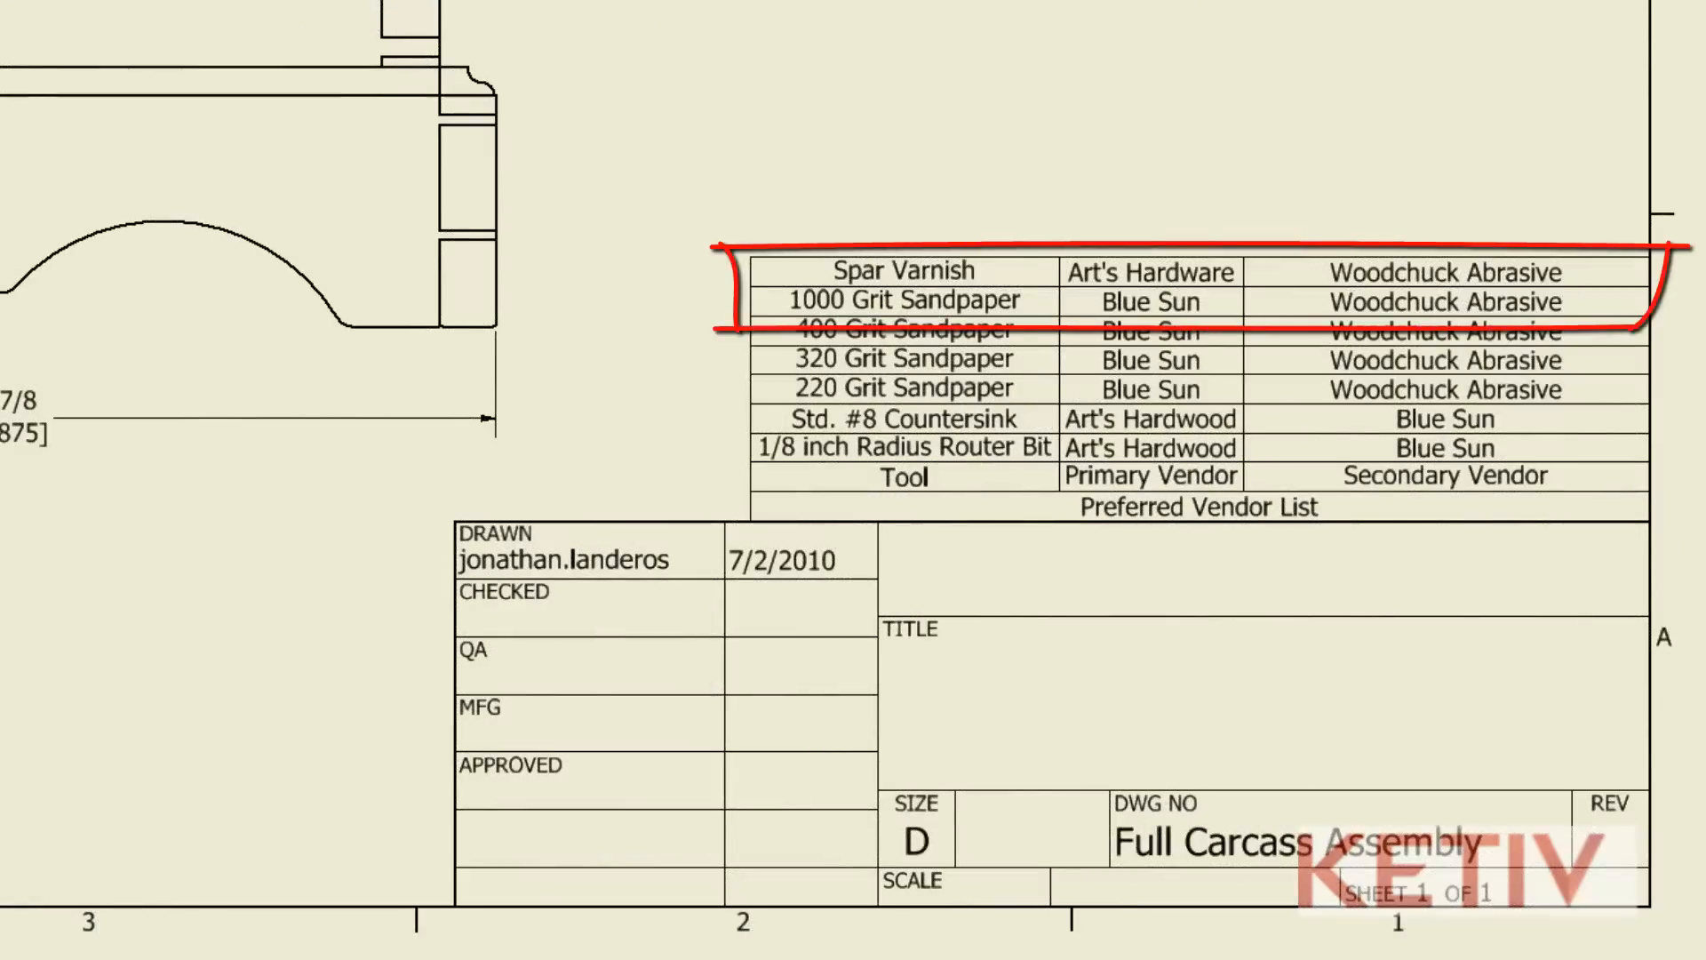